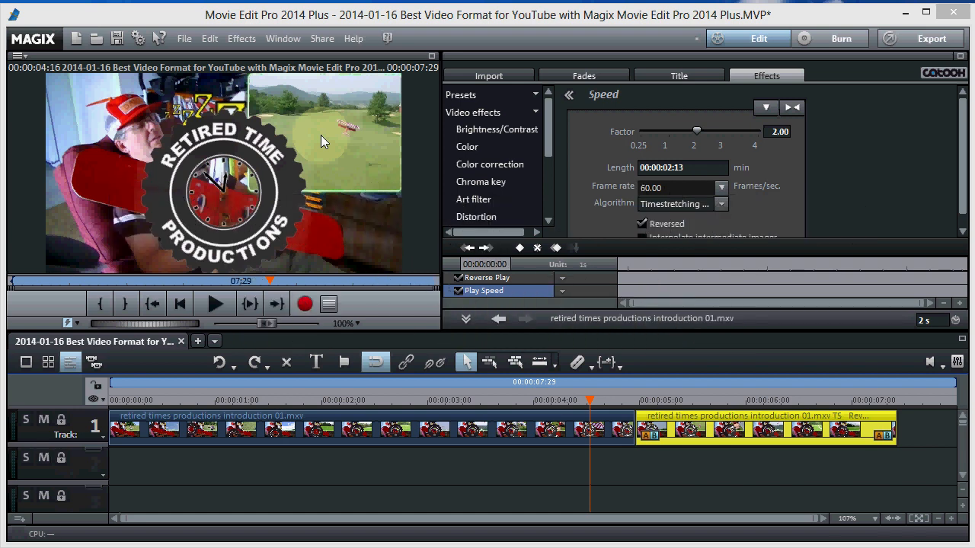
pyautogui.moveTo(579, 455)
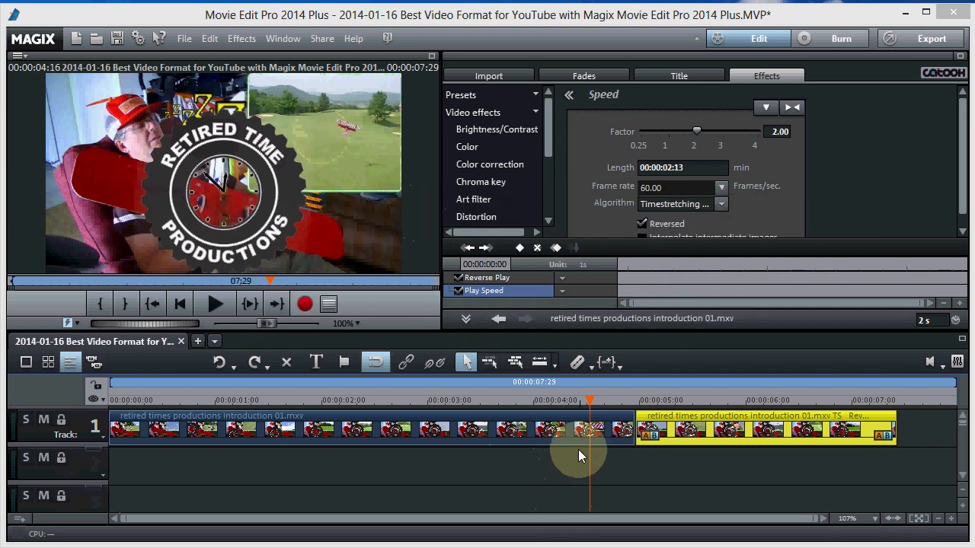
pyautogui.moveTo(374, 460)
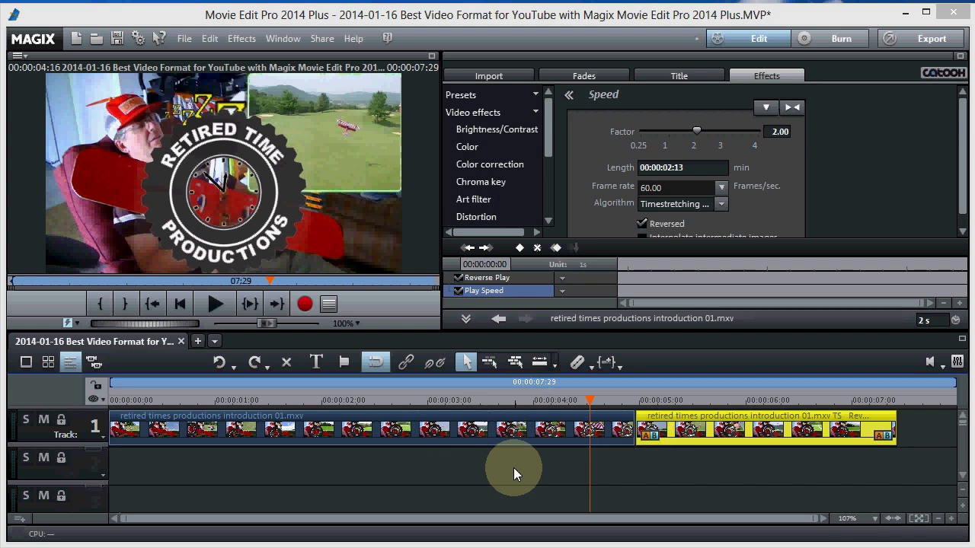
pyautogui.moveTo(402, 340)
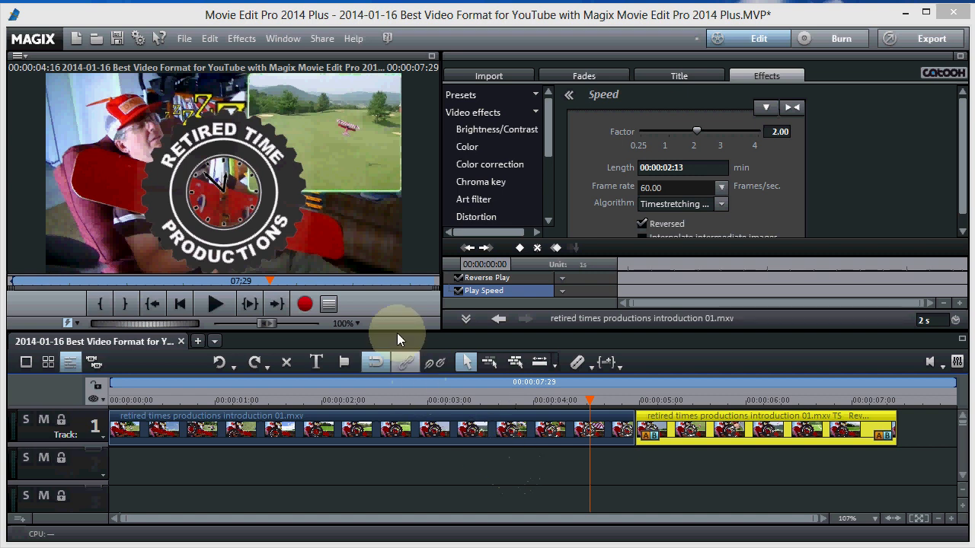
pyautogui.moveTo(210, 55)
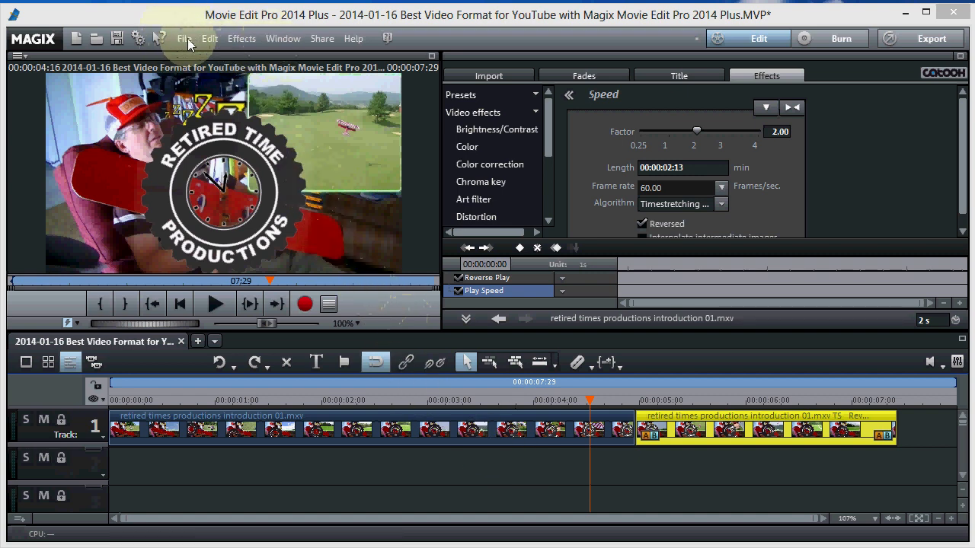
# - Show the export format list under File > Export movie
pyautogui.click(184, 38)
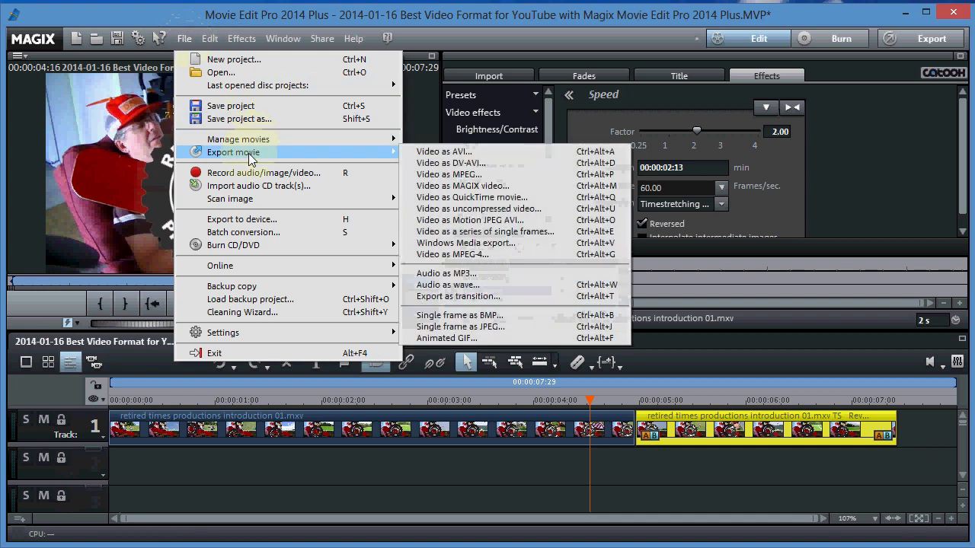
pyautogui.moveTo(457, 163)
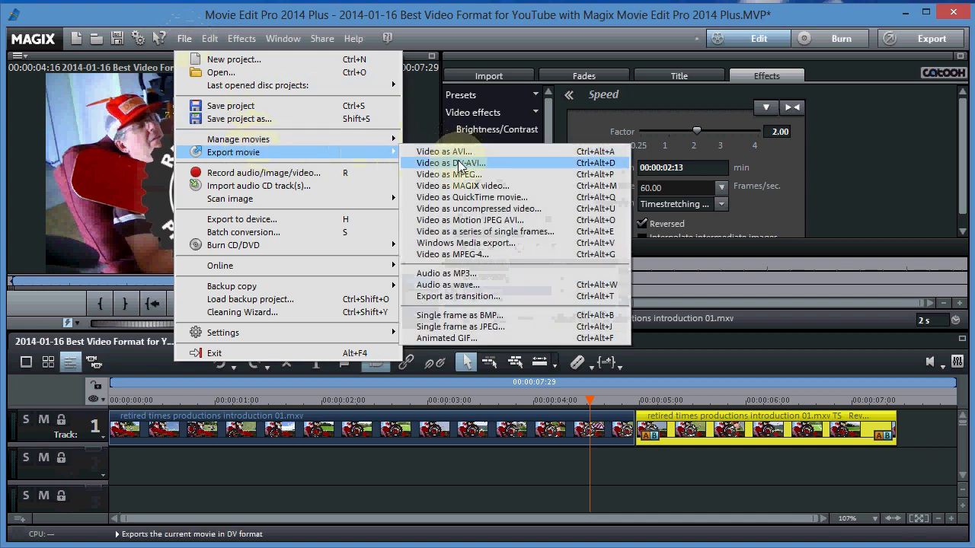
pyautogui.moveTo(451, 255)
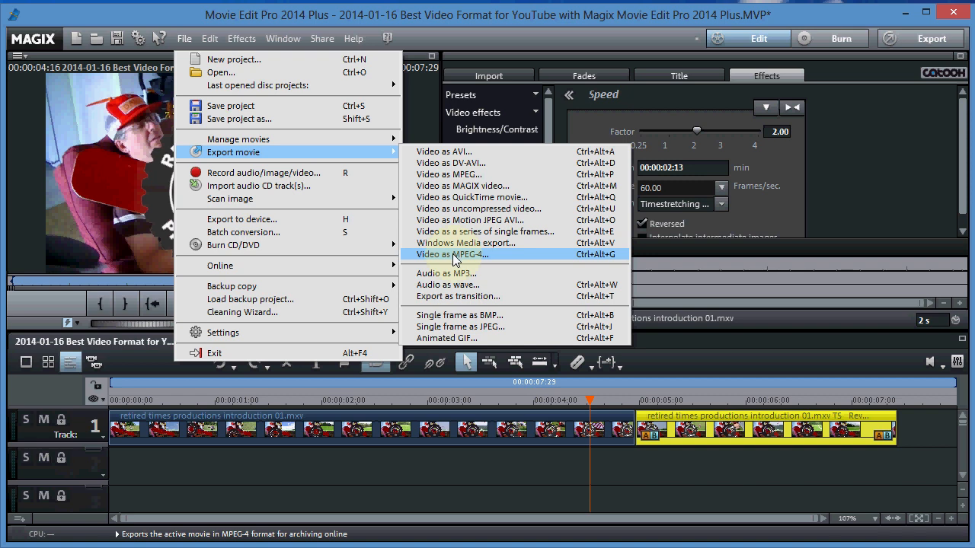
# - Choose Video as MPEG-4 and list all presets with Display all enabled
pyautogui.click(451, 254)
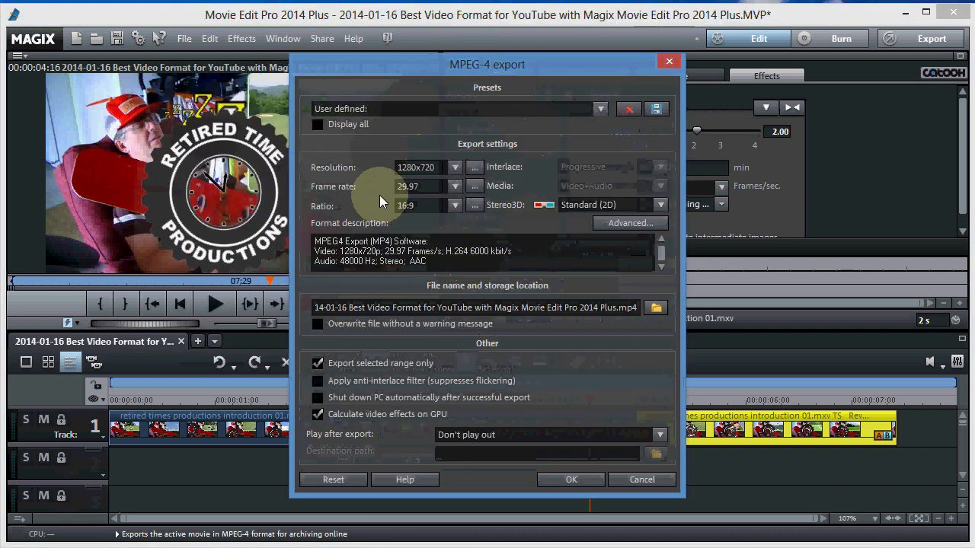
pyautogui.moveTo(425, 116)
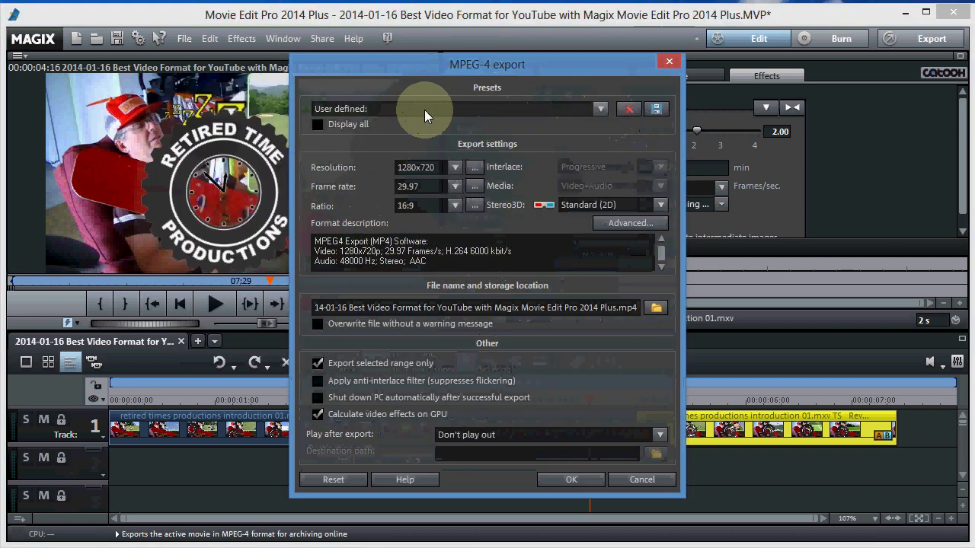
pyautogui.click(600, 108)
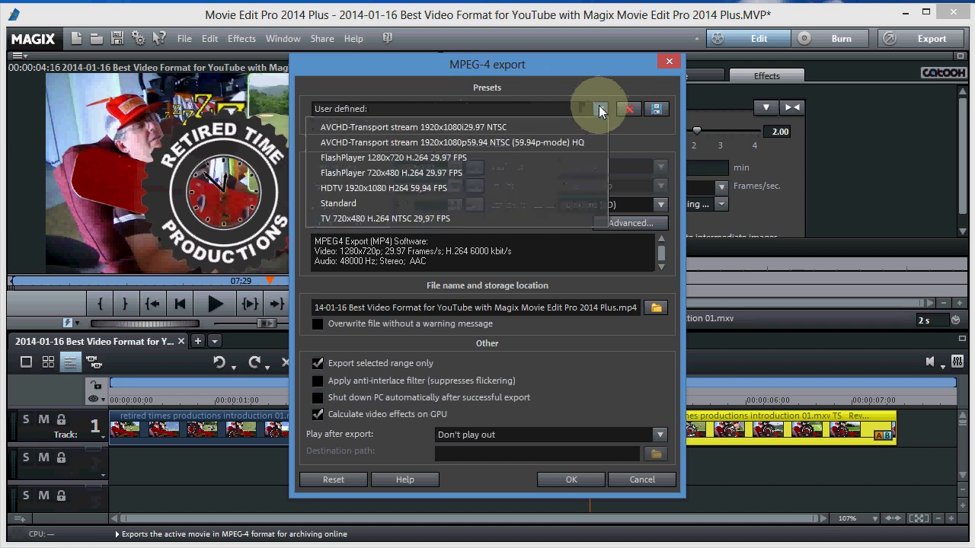
pyautogui.click(600, 109)
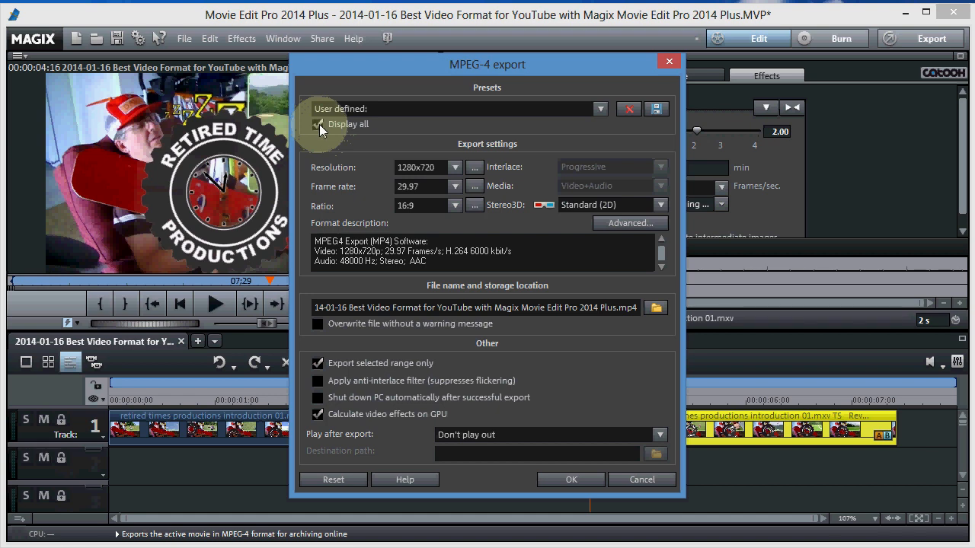
pyautogui.moveTo(600, 109)
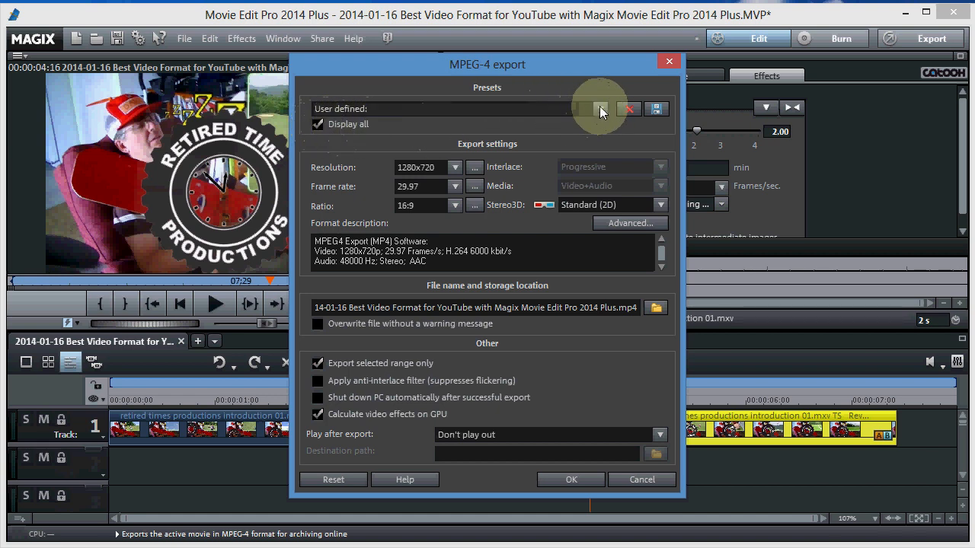
pyautogui.click(600, 110)
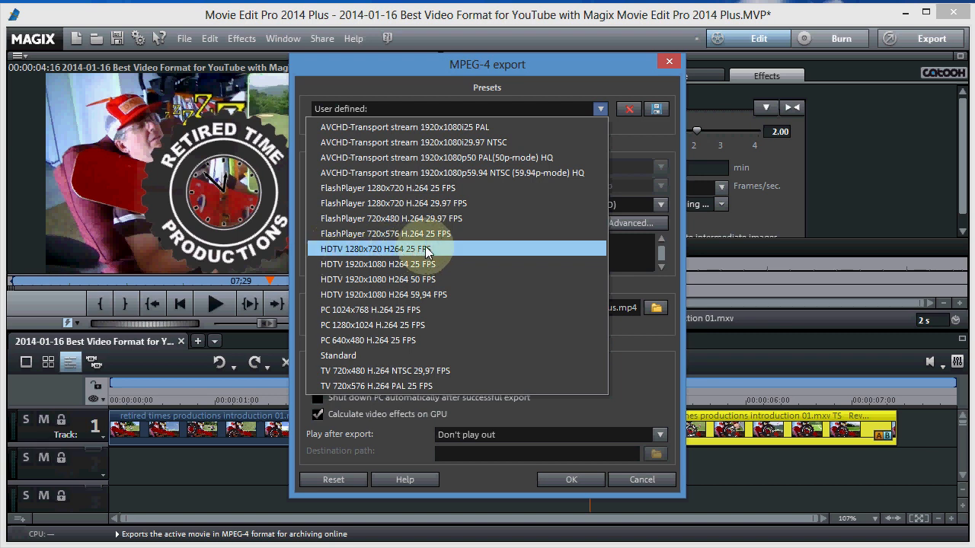
pyautogui.moveTo(378, 250)
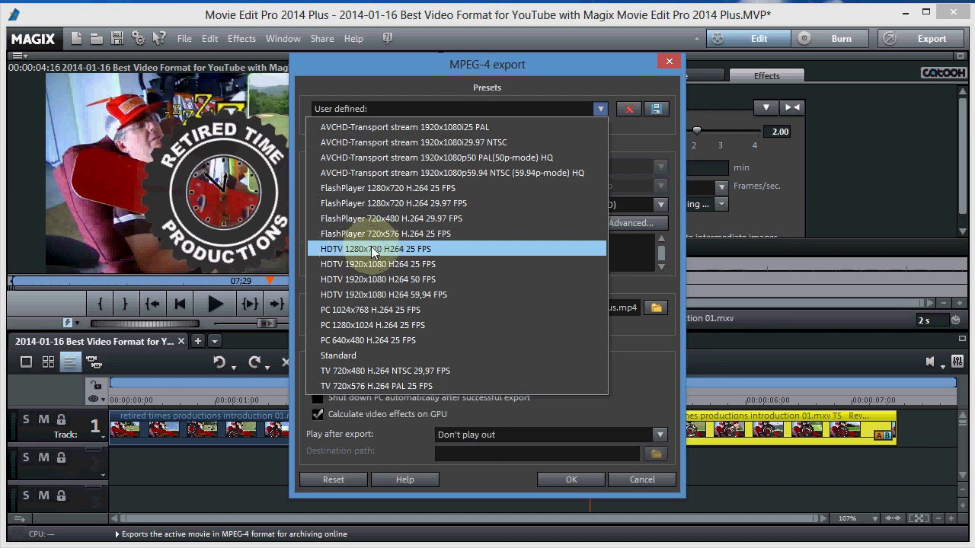
# - Use the HDTV 1280x720 H264 preset with the frame rate changed to 29.97
pyautogui.click(375, 250)
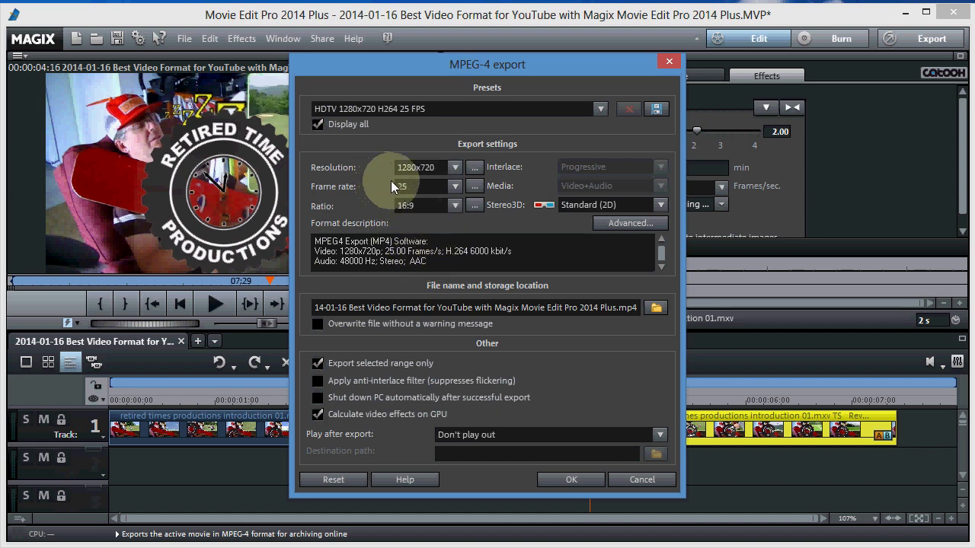
pyautogui.moveTo(410, 192)
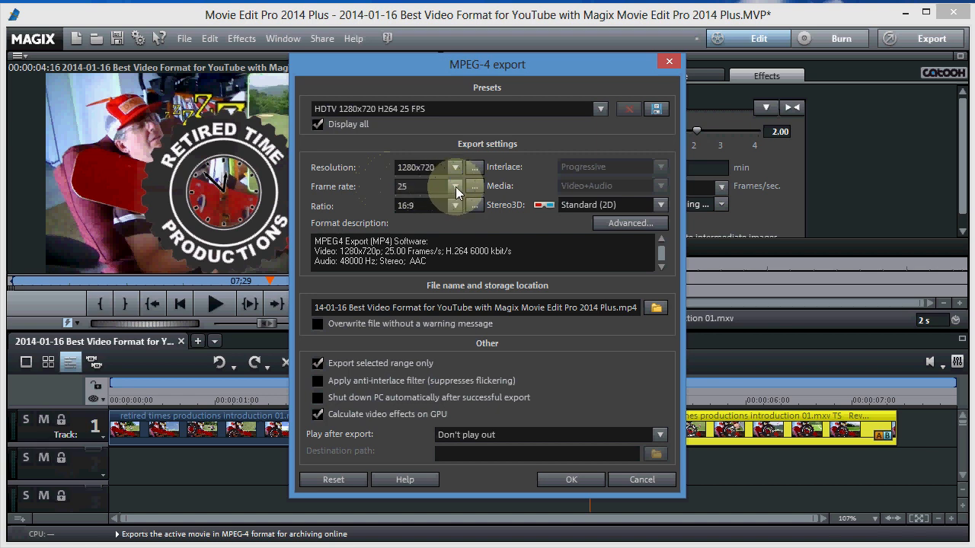
pyautogui.click(454, 186)
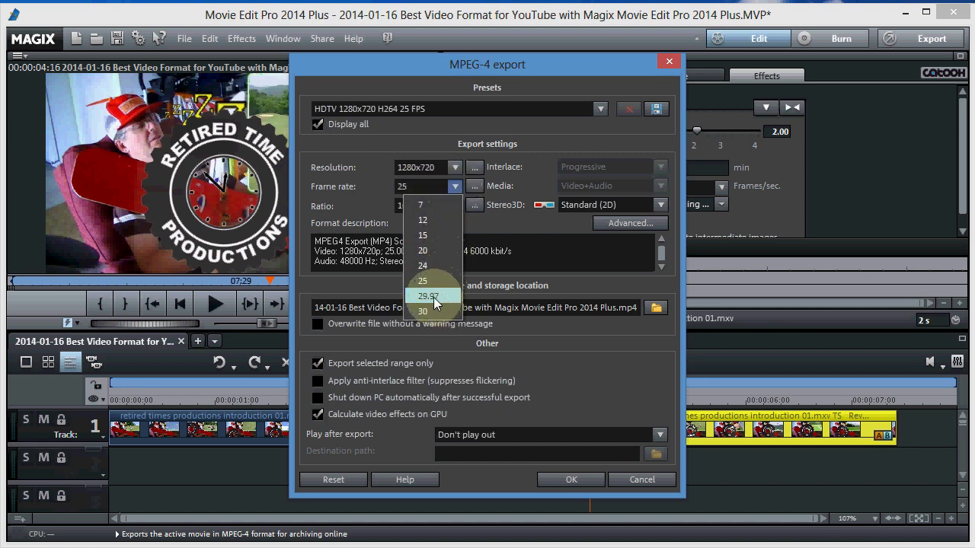
pyautogui.click(430, 295)
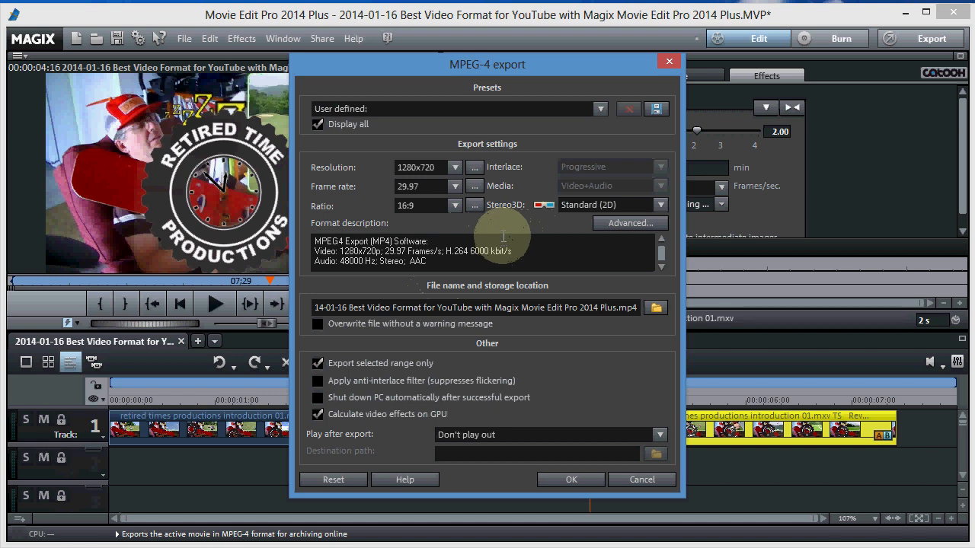
pyautogui.moveTo(416, 182)
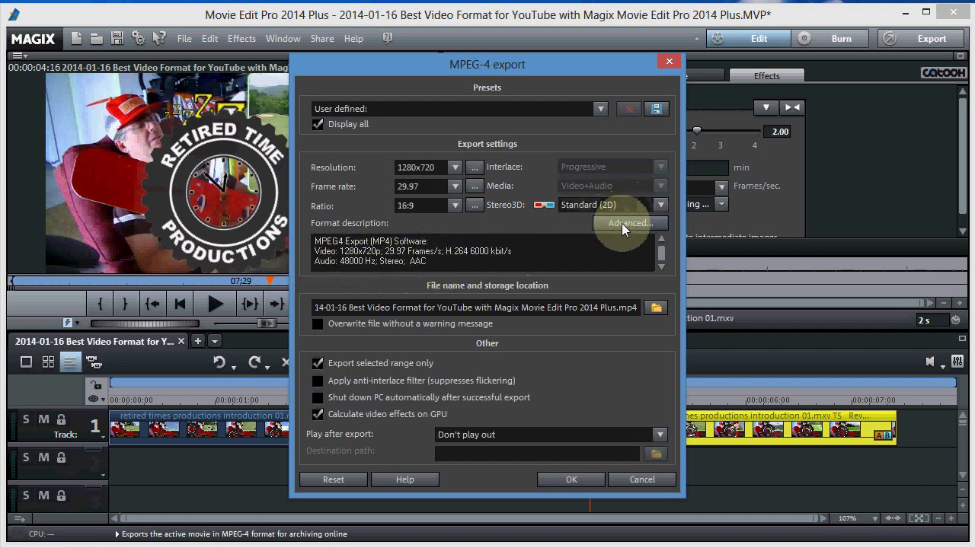
# - In the advanced codec settings, set the AAC audio sample rate to 44100 Hz
pyautogui.click(629, 222)
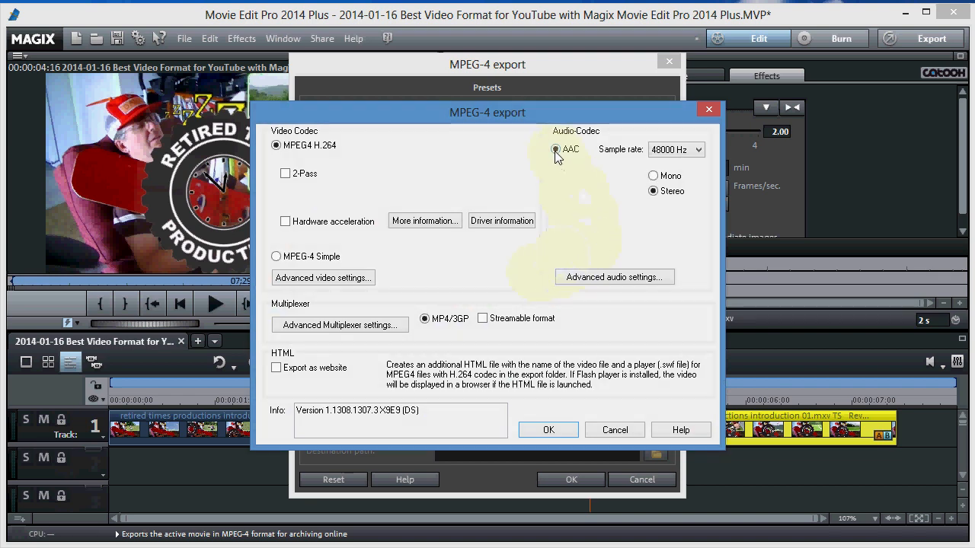
pyautogui.moveTo(636, 159)
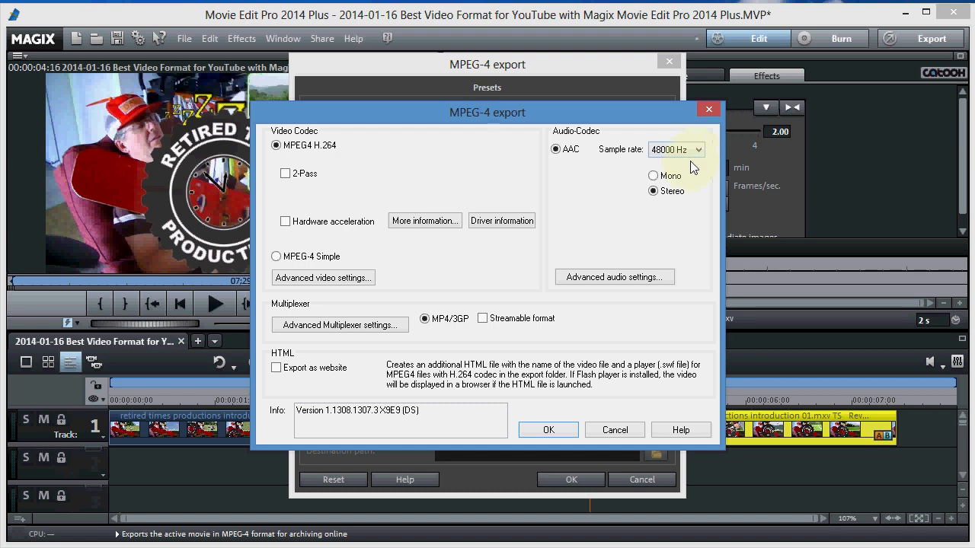
pyautogui.click(698, 149)
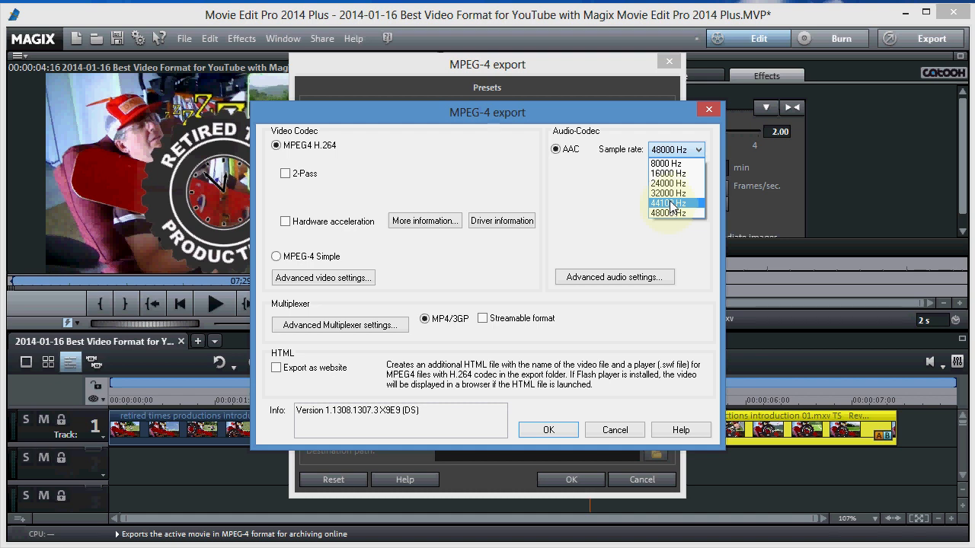
pyautogui.click(669, 204)
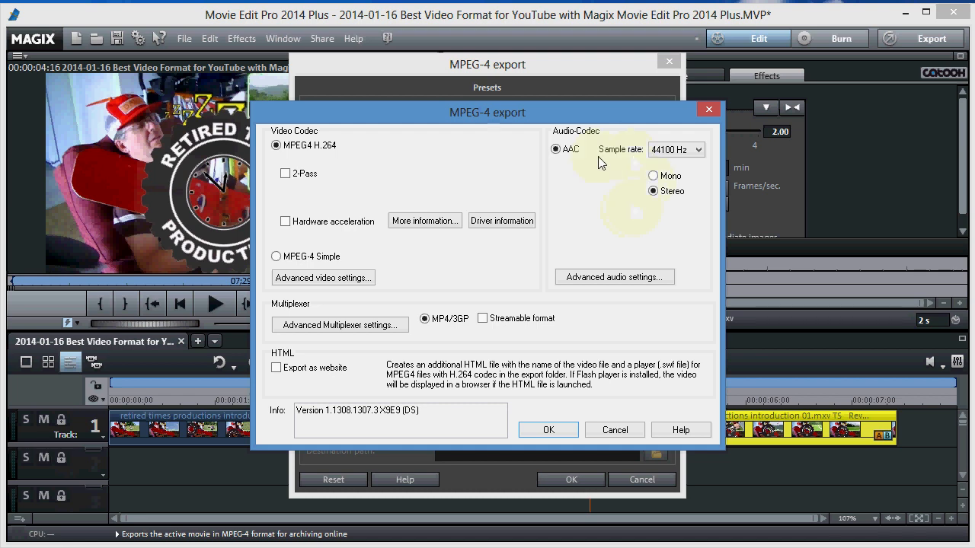
pyautogui.click(698, 149)
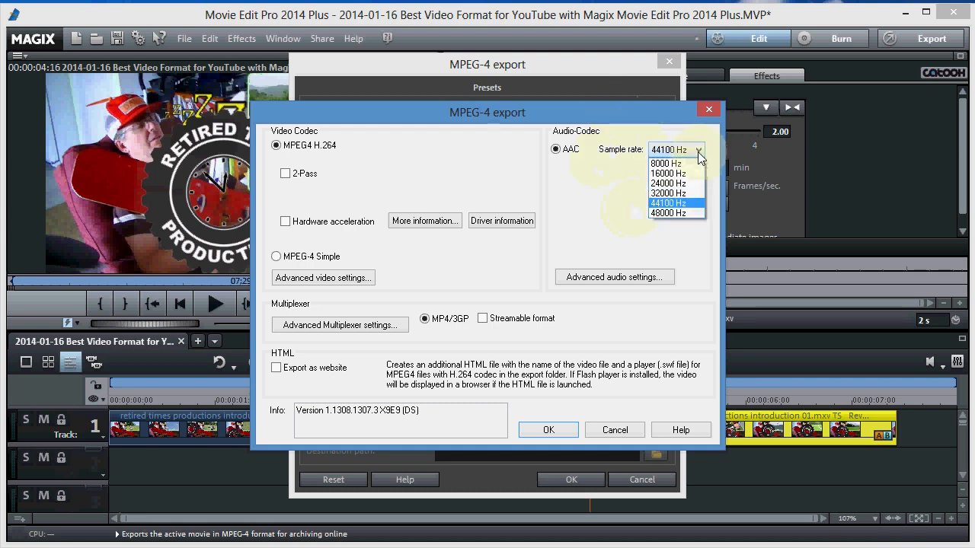
pyautogui.moveTo(667, 214)
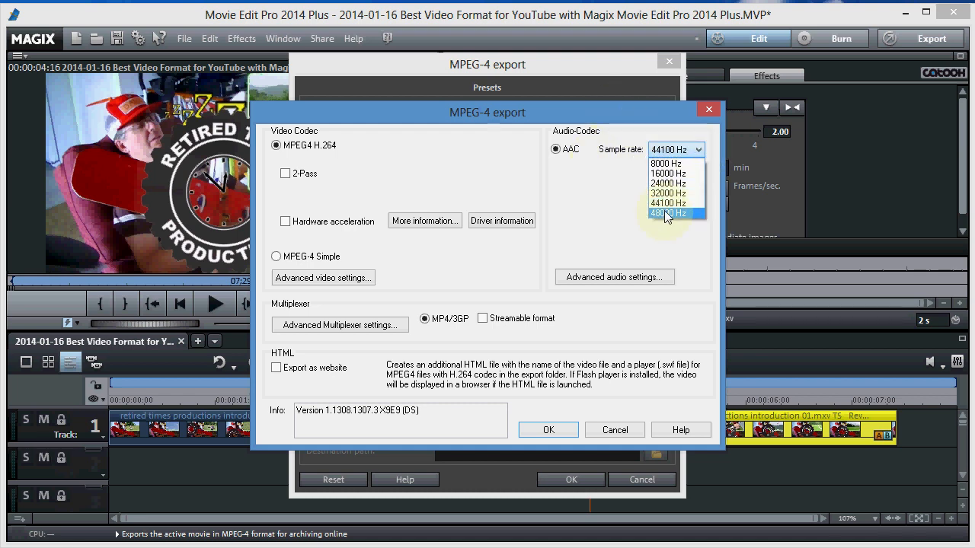
pyautogui.click(667, 213)
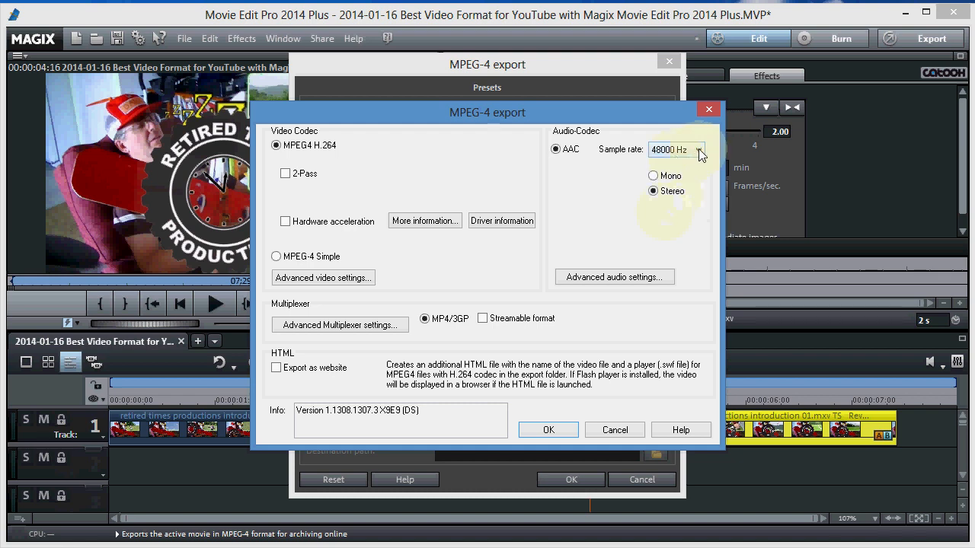
pyautogui.click(700, 149)
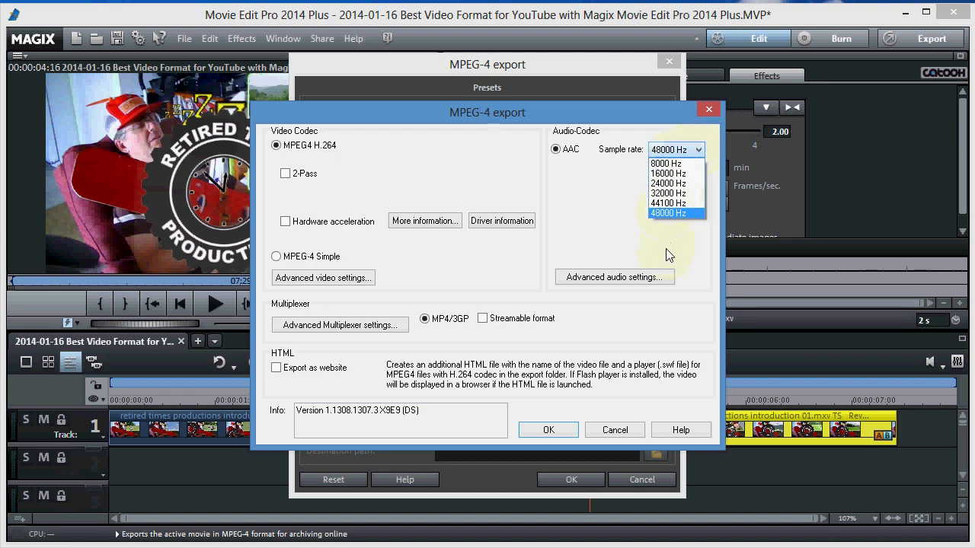
pyautogui.moveTo(667, 204)
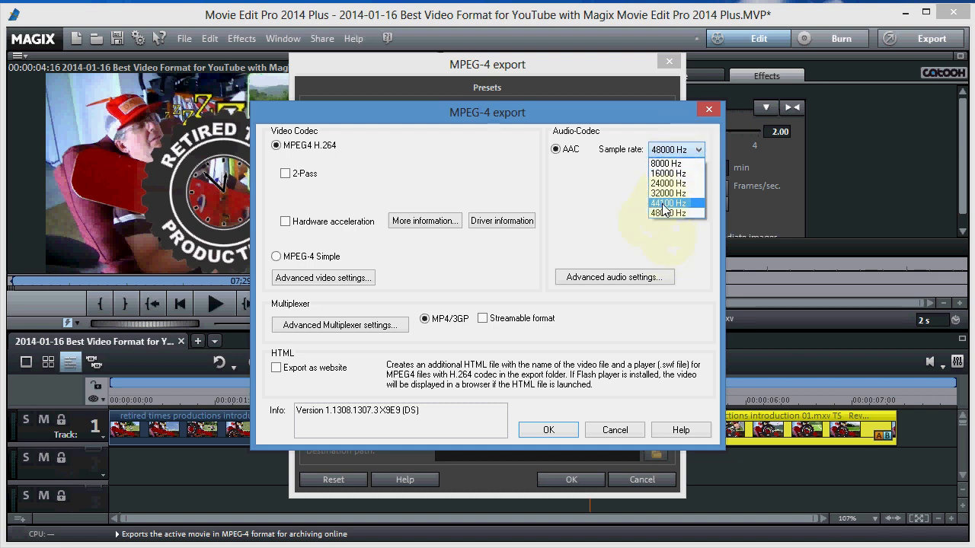
pyautogui.click(667, 204)
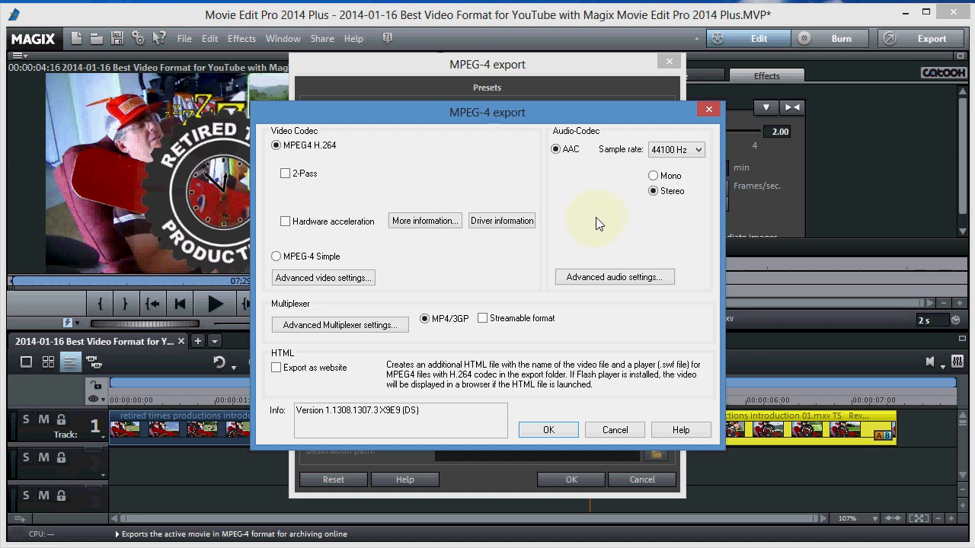
pyautogui.moveTo(579, 205)
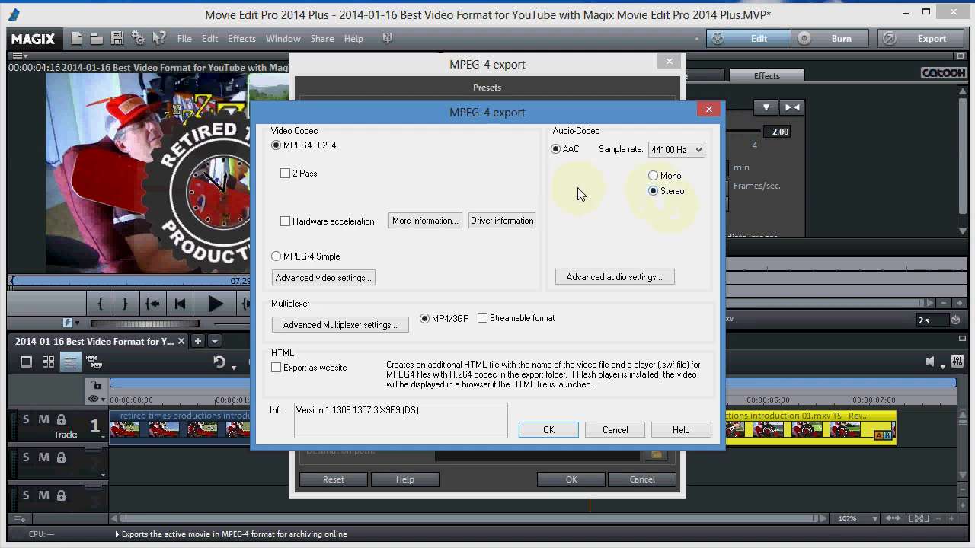
pyautogui.moveTo(638, 180)
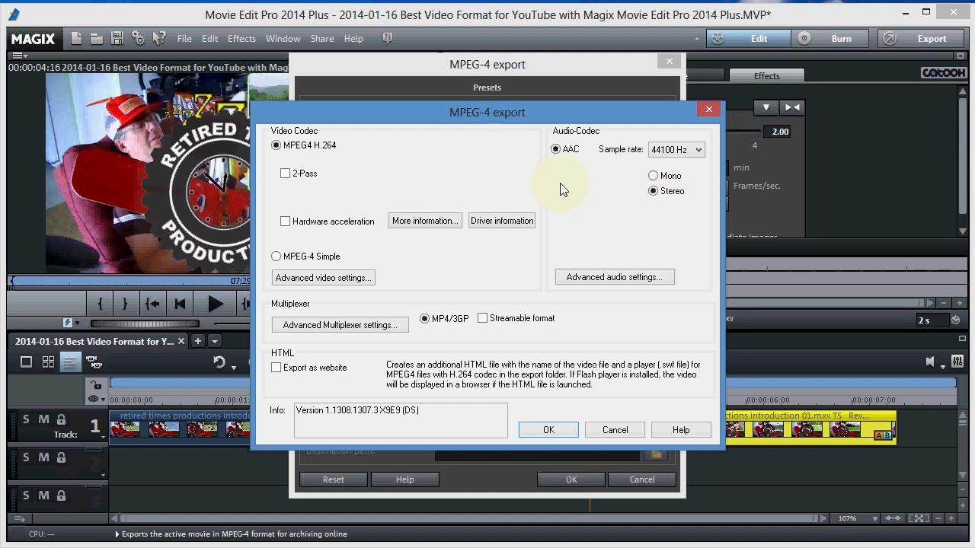
pyautogui.moveTo(445, 177)
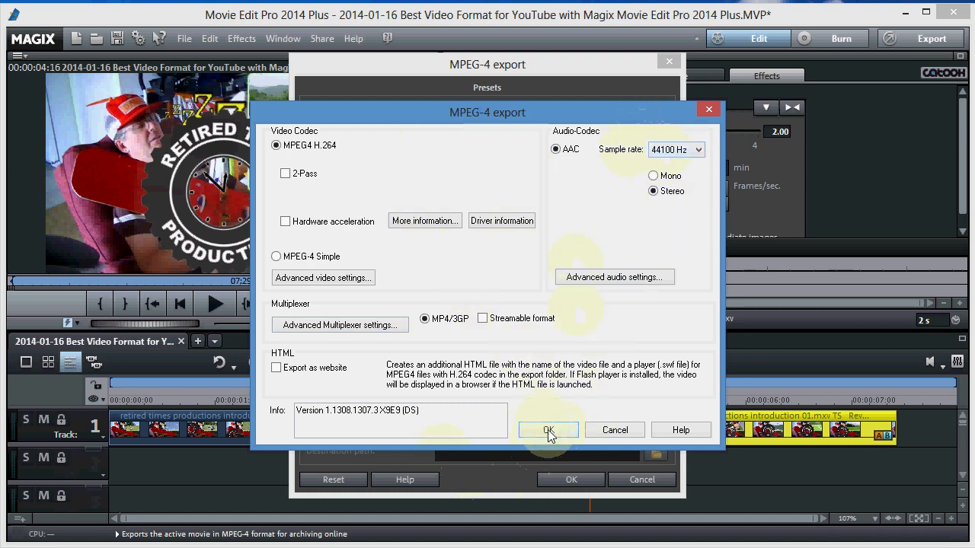
# - Confirm the codec settings and set the save location to the Desktop Movies folder
pyautogui.click(548, 429)
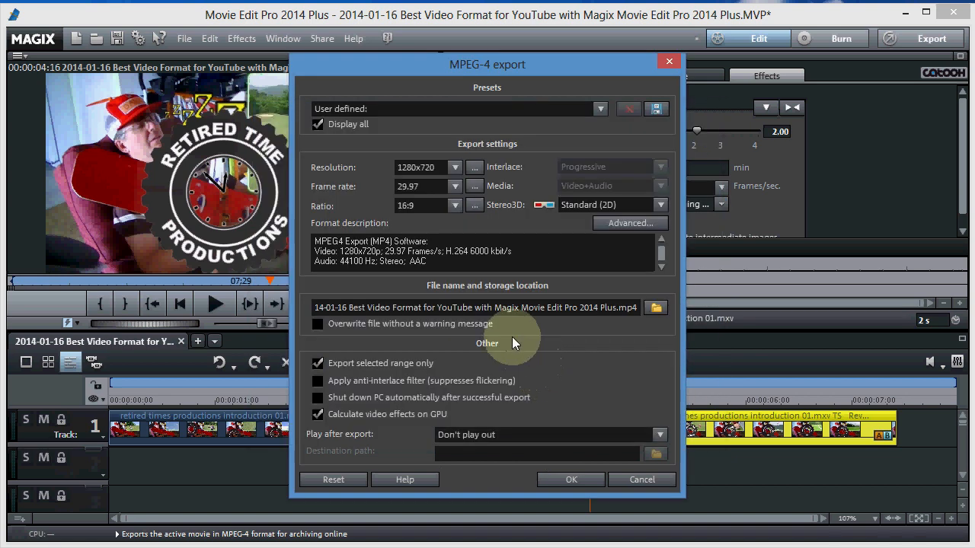
pyautogui.moveTo(500, 258)
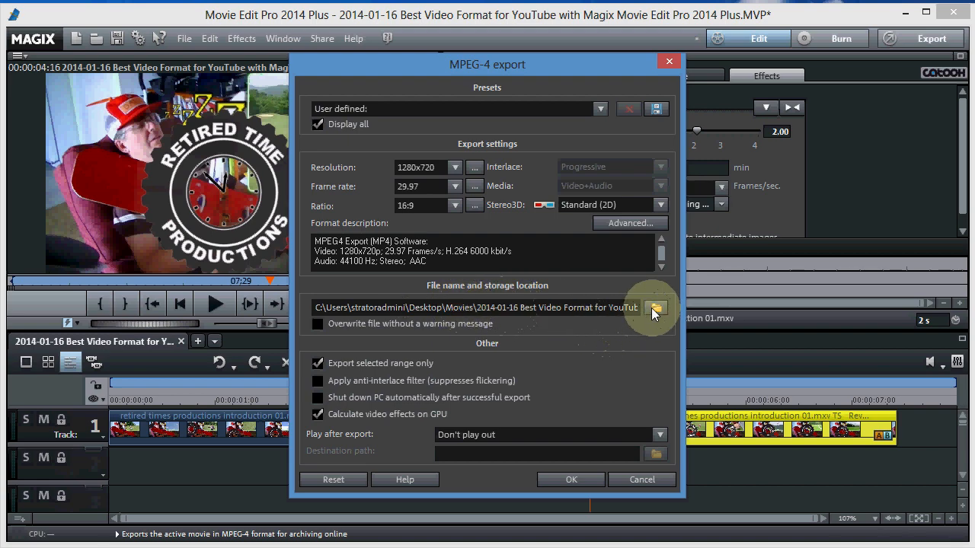
pyautogui.click(655, 307)
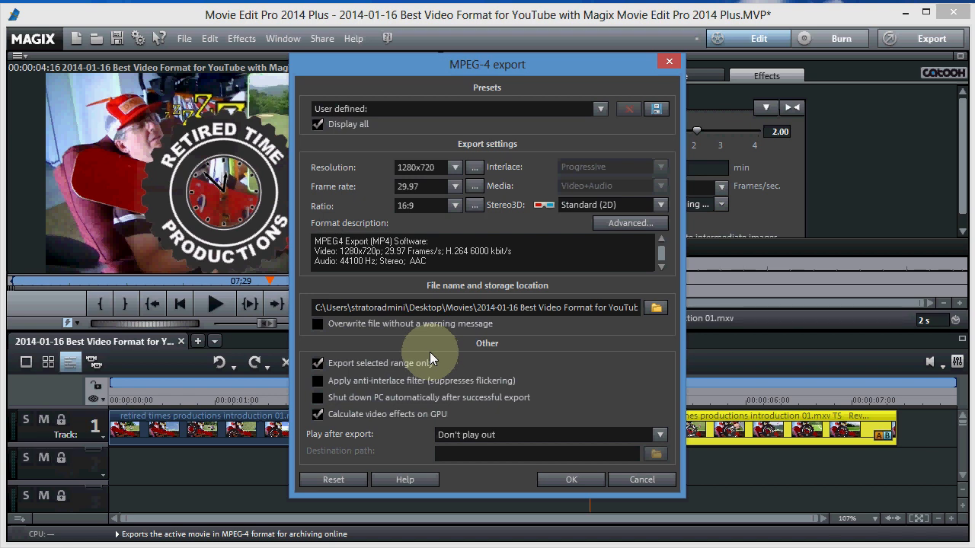
# - Keep 'Export selected range only', disable GPU video effects, and start the export
pyautogui.click(318, 362)
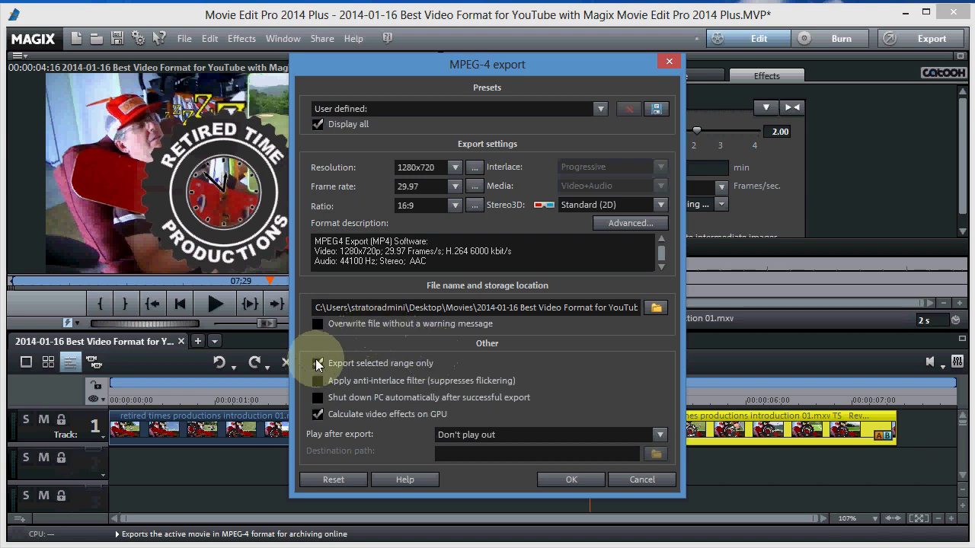
pyautogui.click(316, 363)
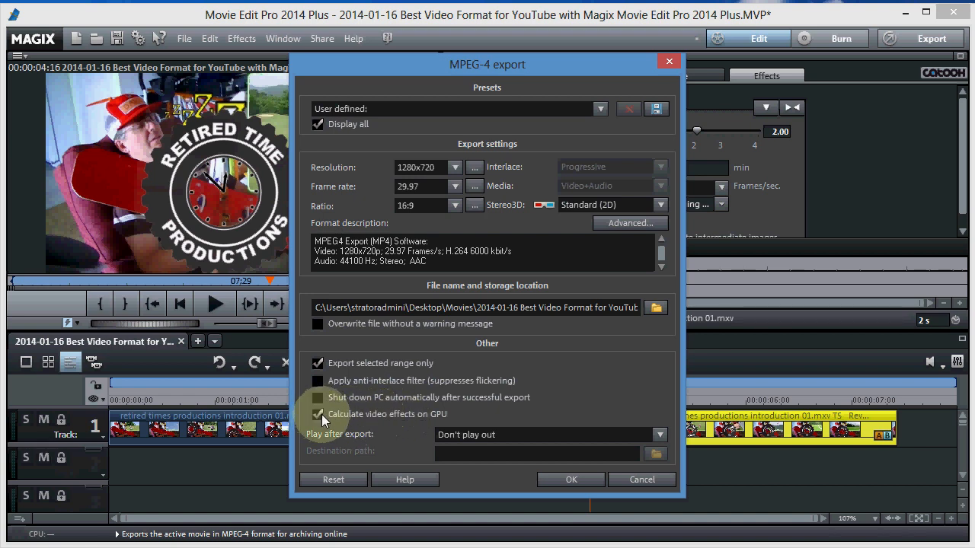
pyautogui.click(317, 414)
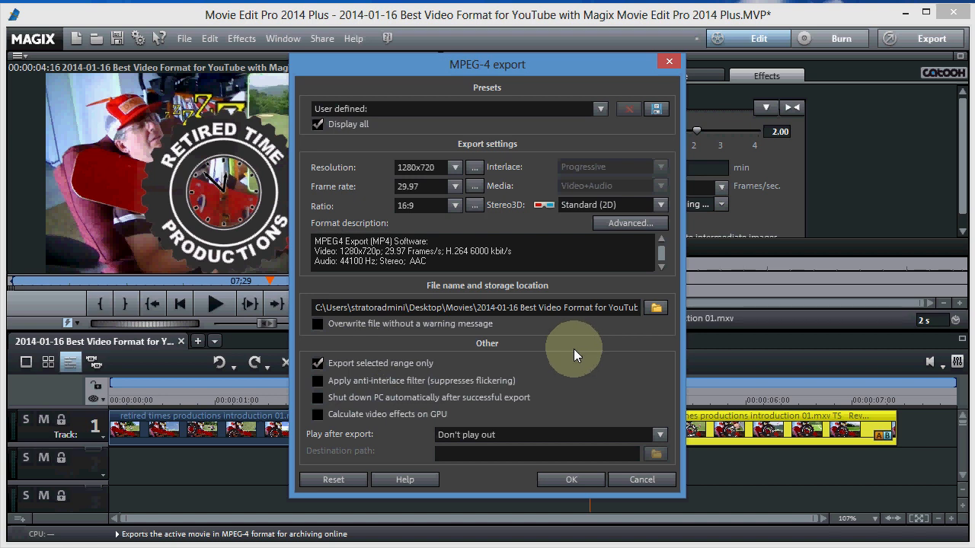
pyautogui.moveTo(532, 167)
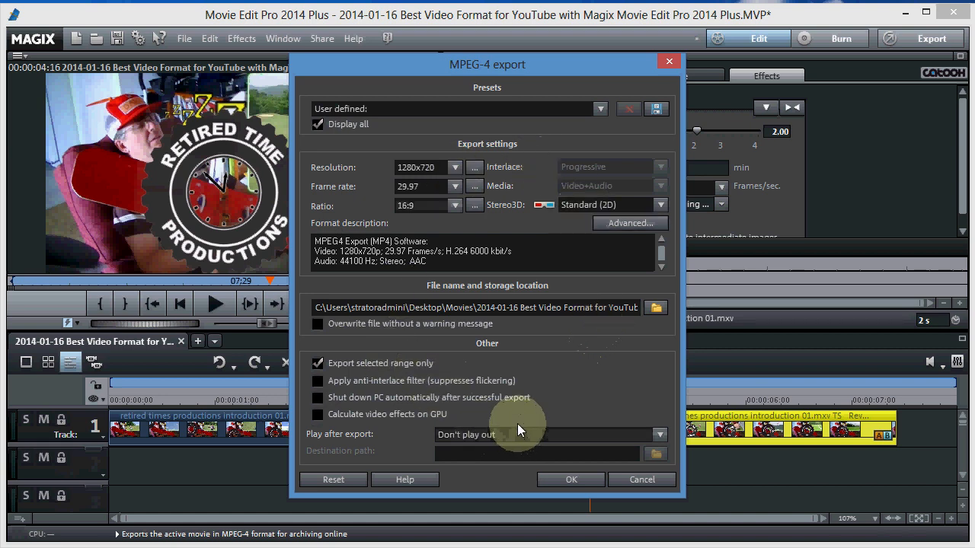
pyautogui.moveTo(562, 359)
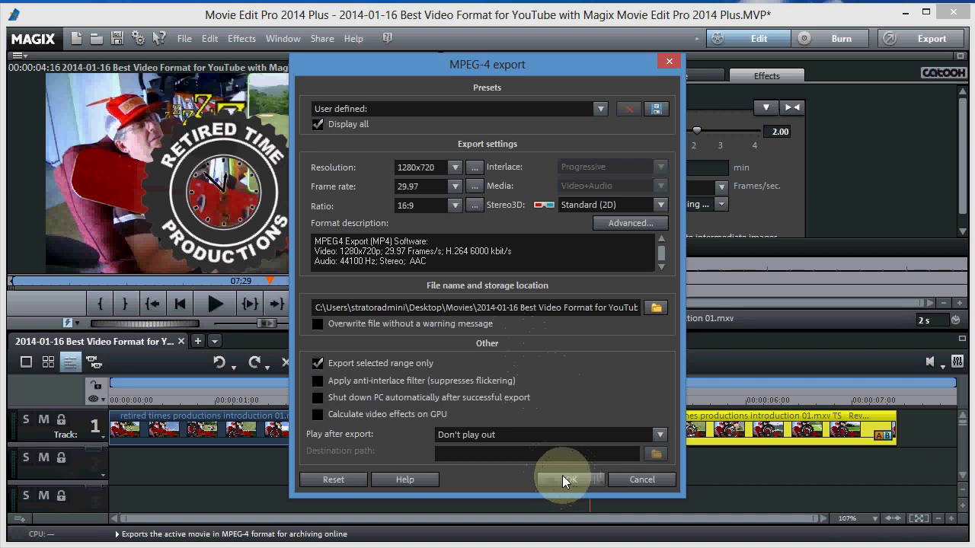
pyautogui.click(567, 480)
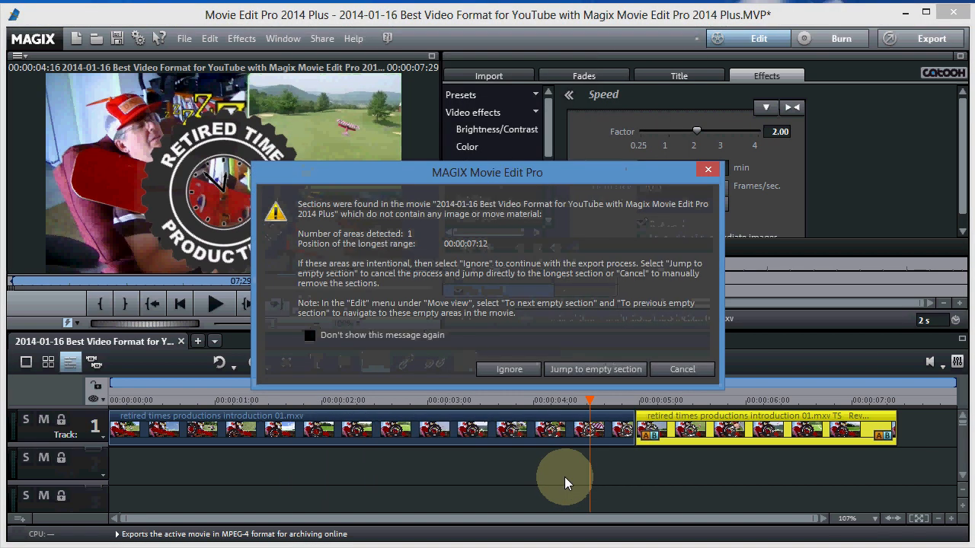
pyautogui.moveTo(597, 359)
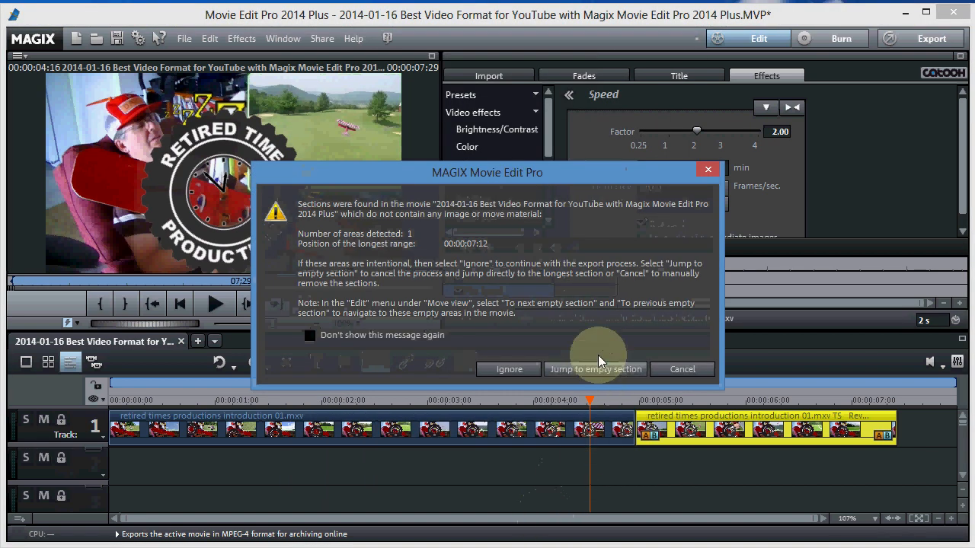
pyautogui.moveTo(567, 231)
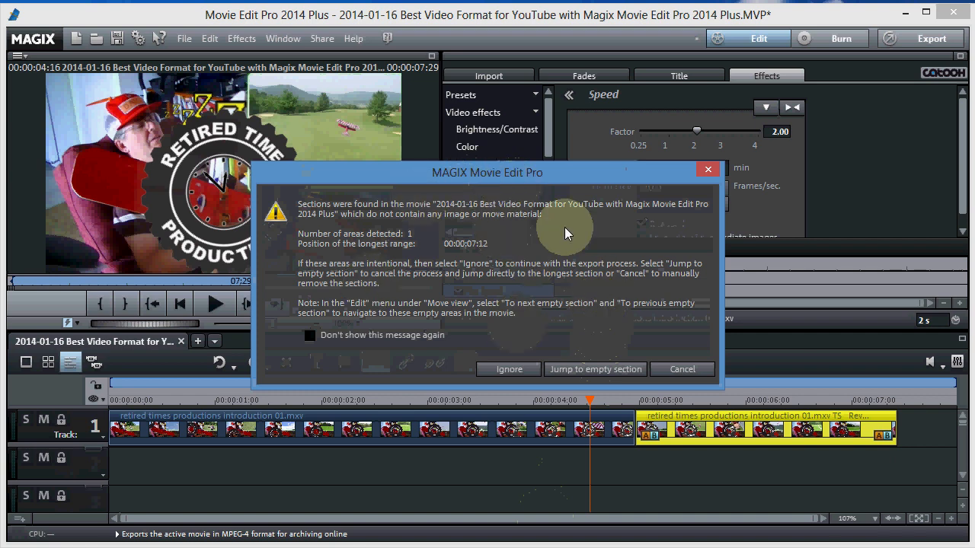
pyautogui.moveTo(524, 314)
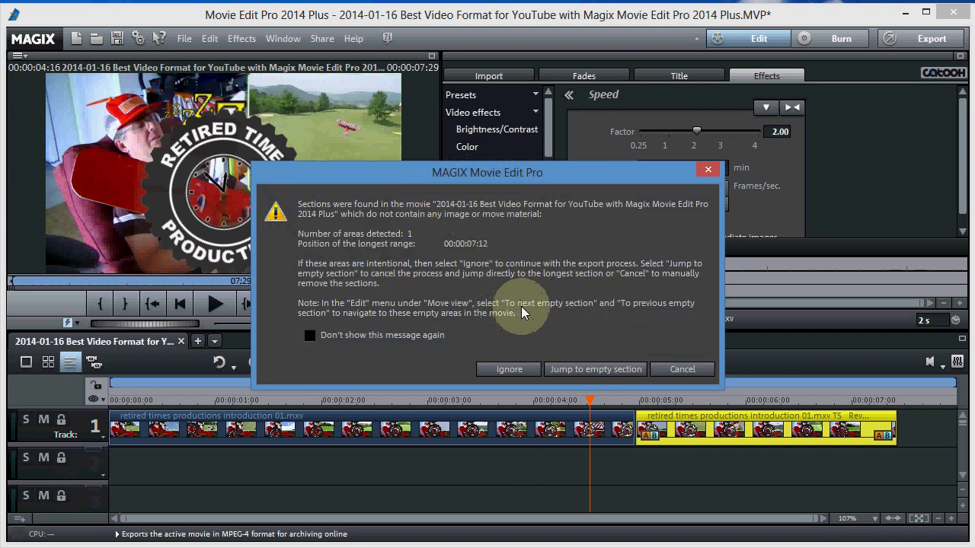
pyautogui.moveTo(503, 293)
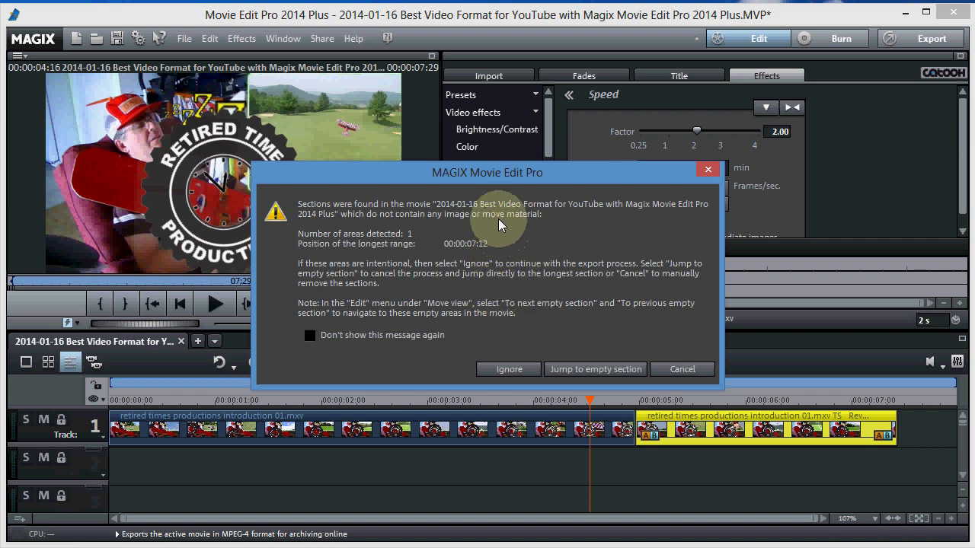
pyautogui.moveTo(449, 312)
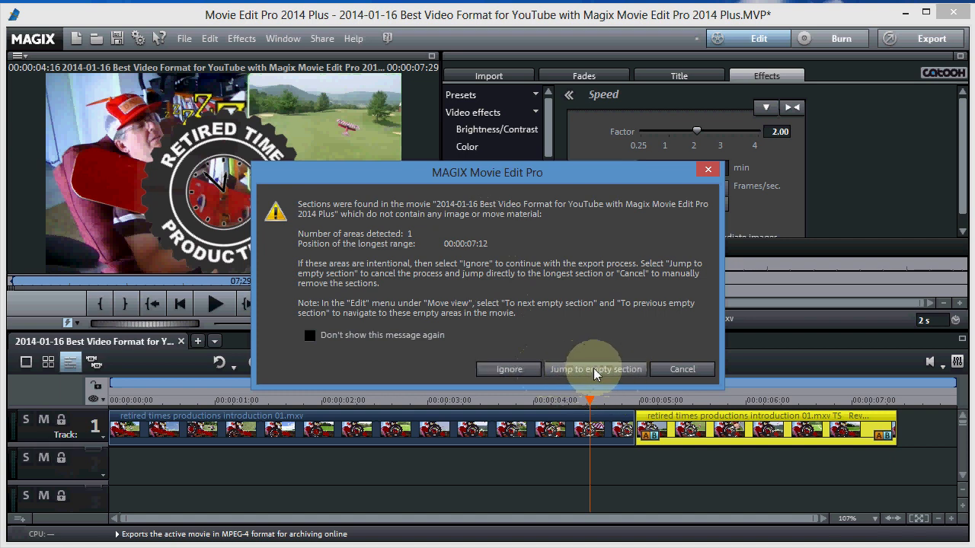
pyautogui.moveTo(588, 373)
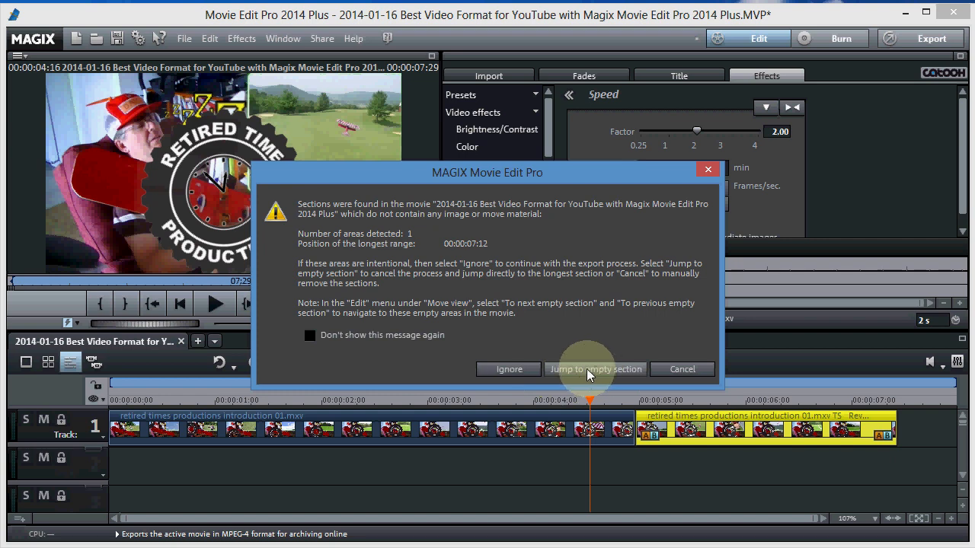
# - Jump to the empty section at 00:00:07:12 from the warning dialog
pyautogui.click(596, 370)
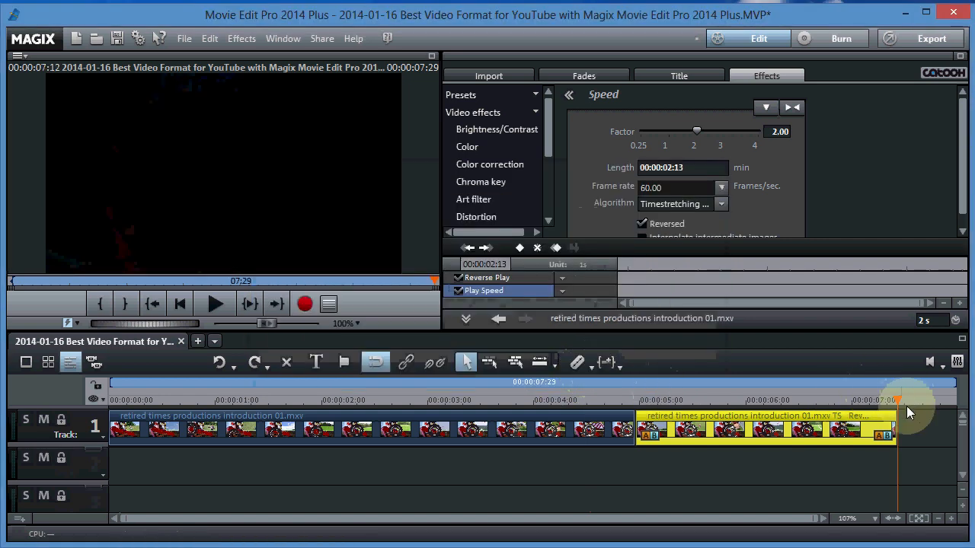
pyautogui.moveTo(950, 414)
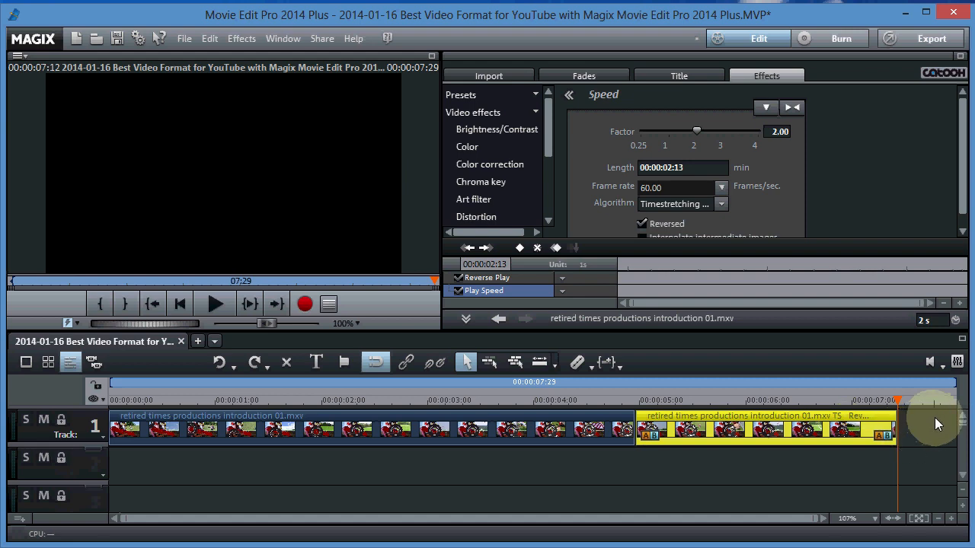
pyautogui.moveTo(184, 38)
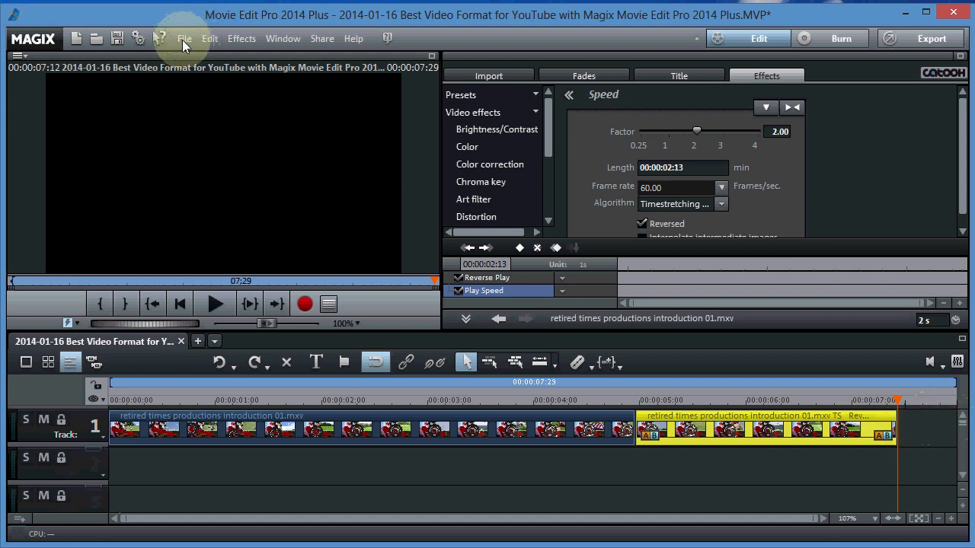
# - Show the Export movie format list from the File menu again
pyautogui.click(183, 39)
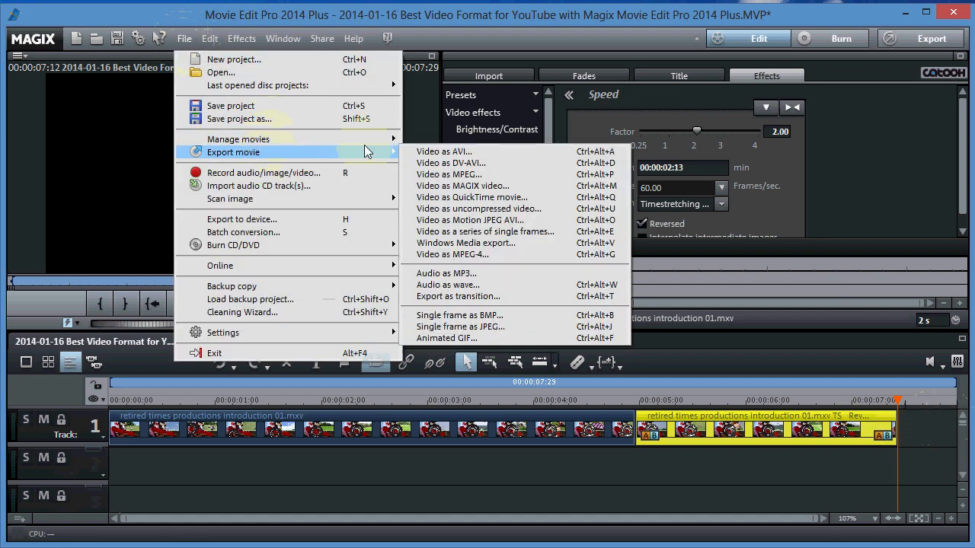
# - Reopen the MPEG-4 export settings, still 1280x720 at 29.97 with 44100 Hz audio
pyautogui.click(453, 255)
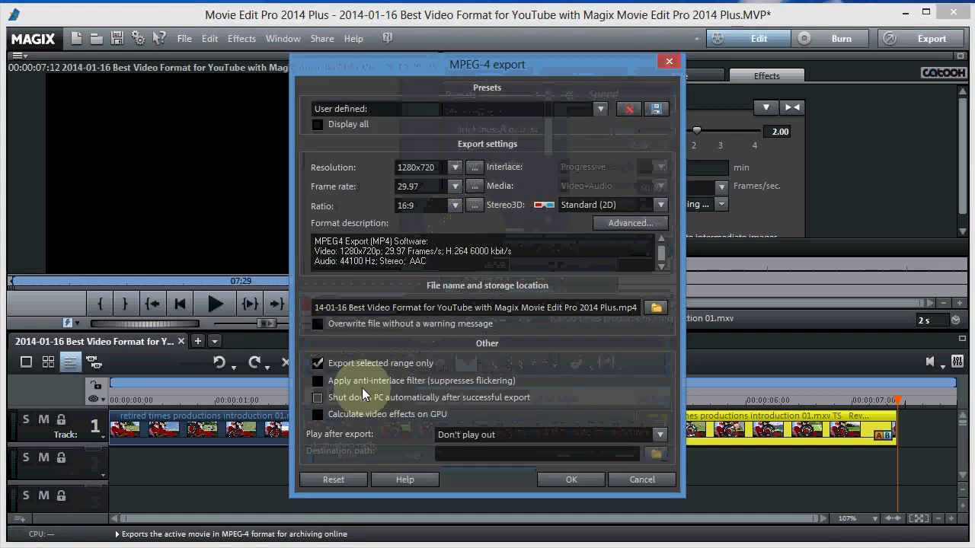
pyautogui.moveTo(429, 373)
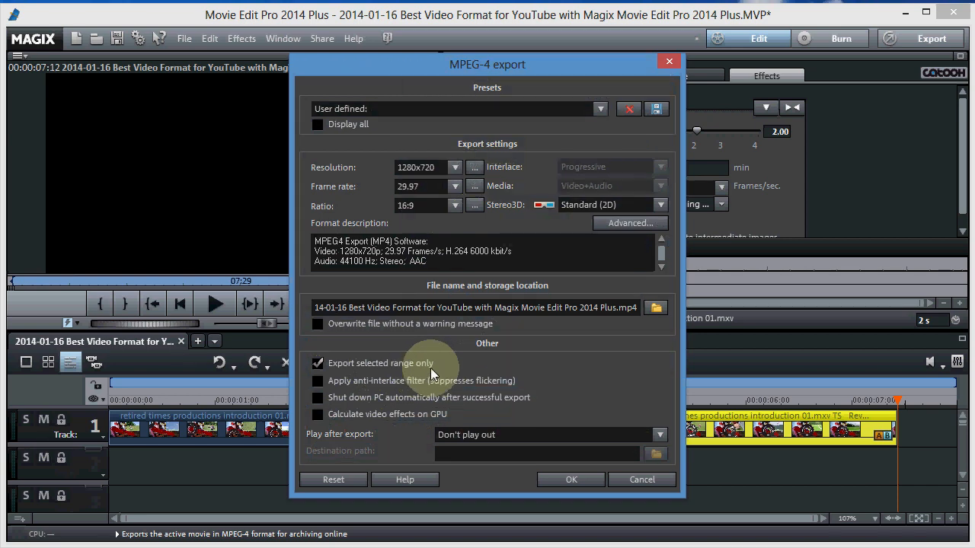
pyautogui.moveTo(693, 34)
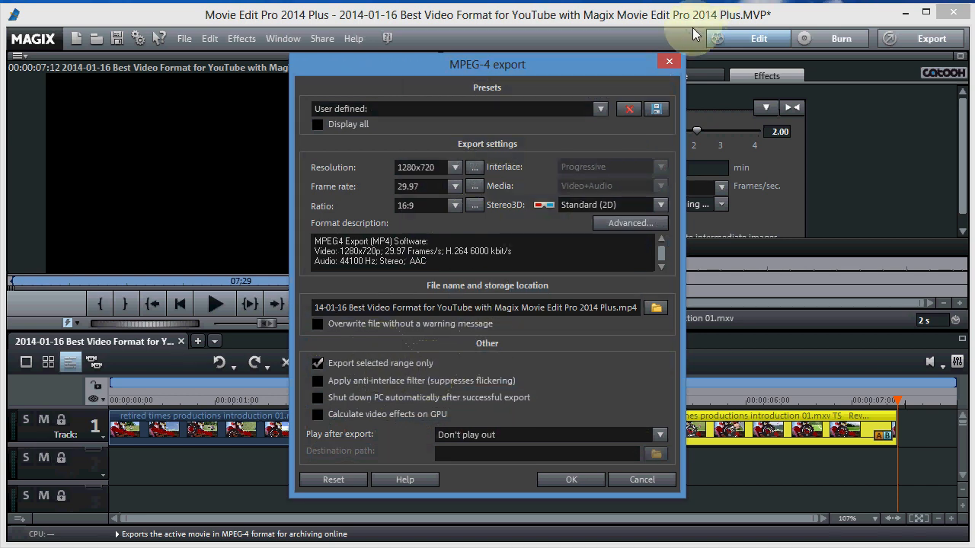
pyautogui.moveTo(959, 390)
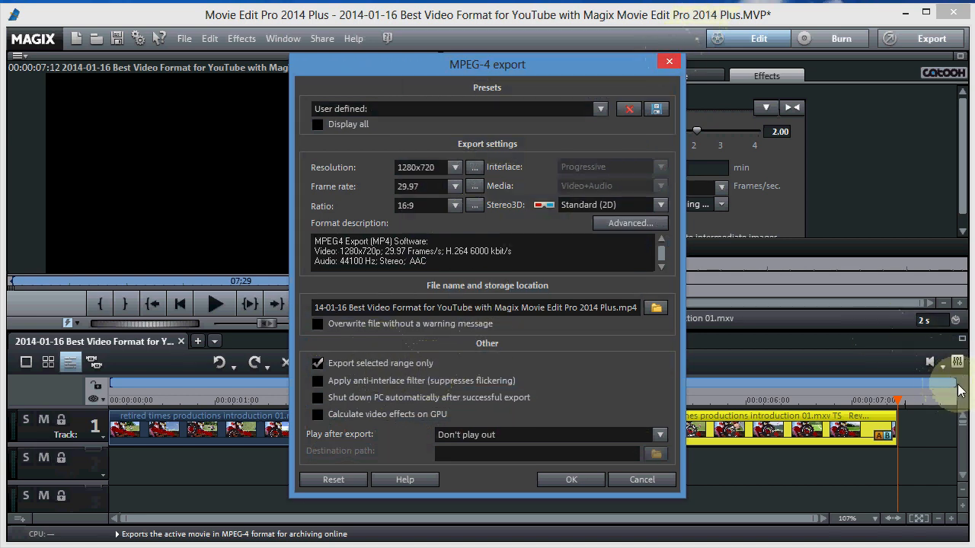
pyautogui.moveTo(956, 384)
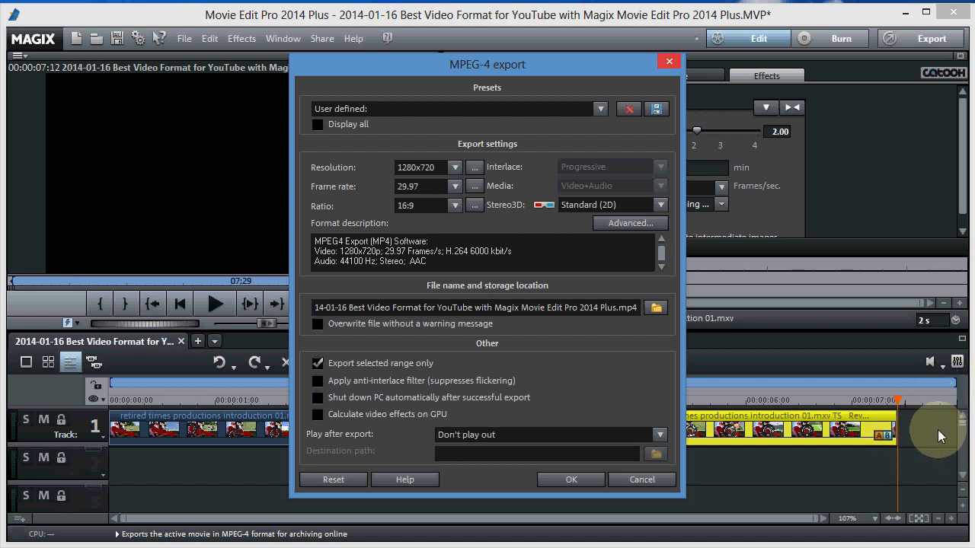
pyautogui.moveTo(631, 37)
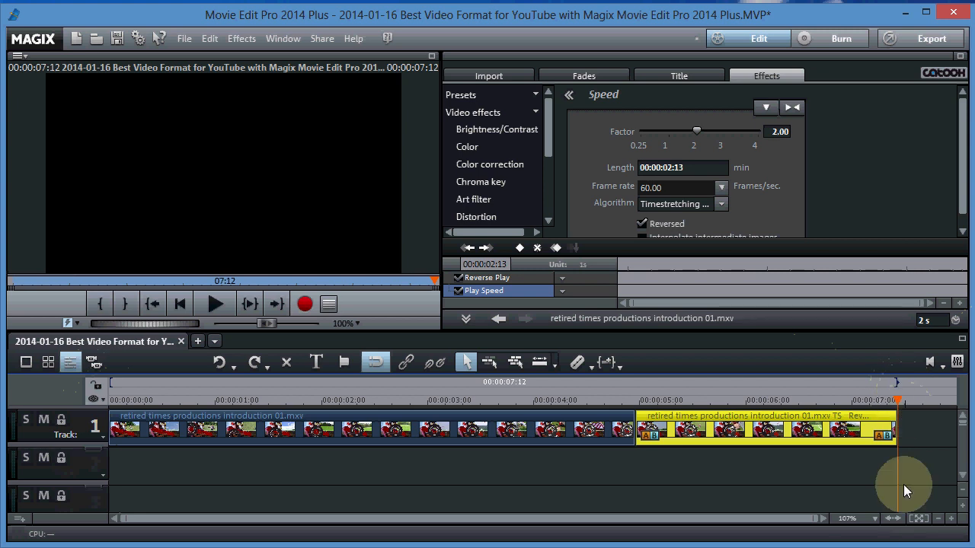
pyautogui.moveTo(62, 408)
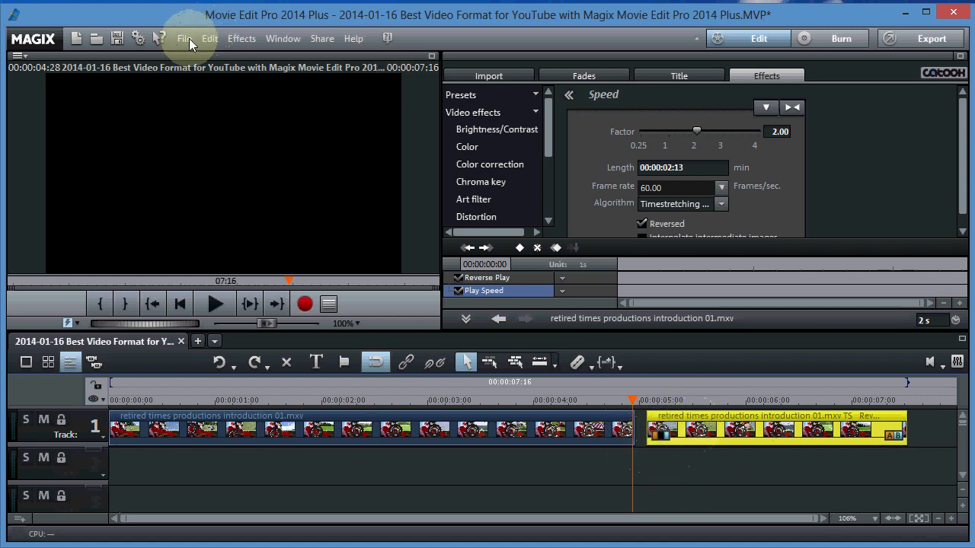
# - Start the MPEG-4 export at 1280x720 and 29.97 fps with the kept settings
pyautogui.click(185, 38)
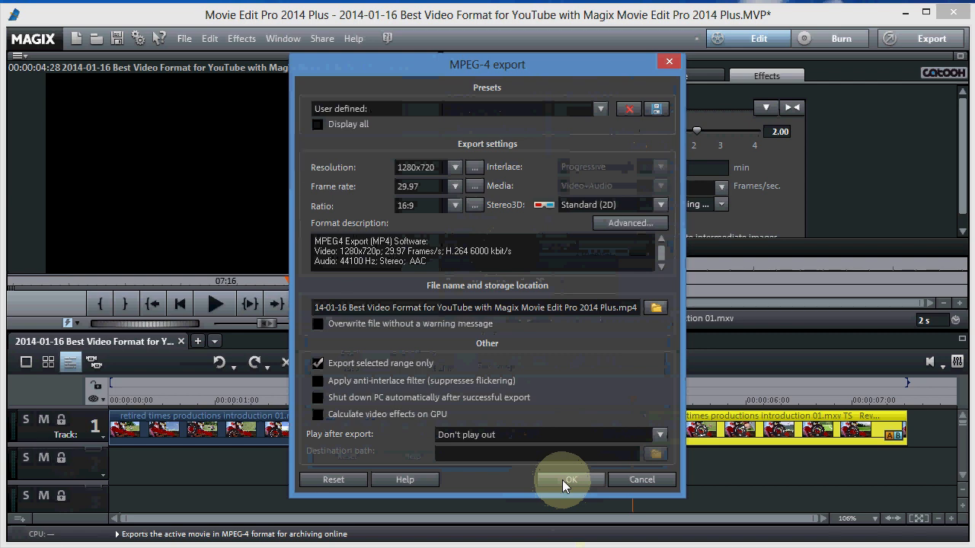
pyautogui.click(570, 478)
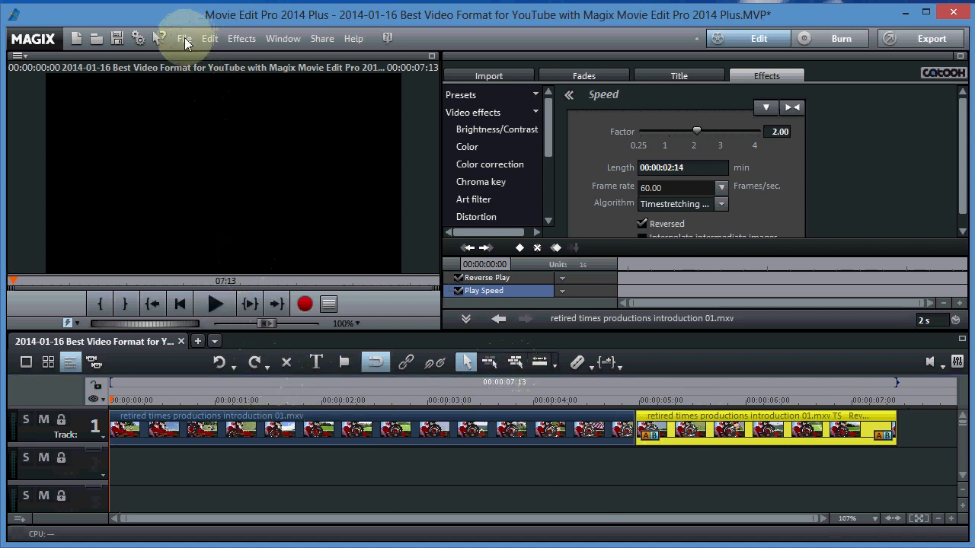
pyautogui.click(185, 38)
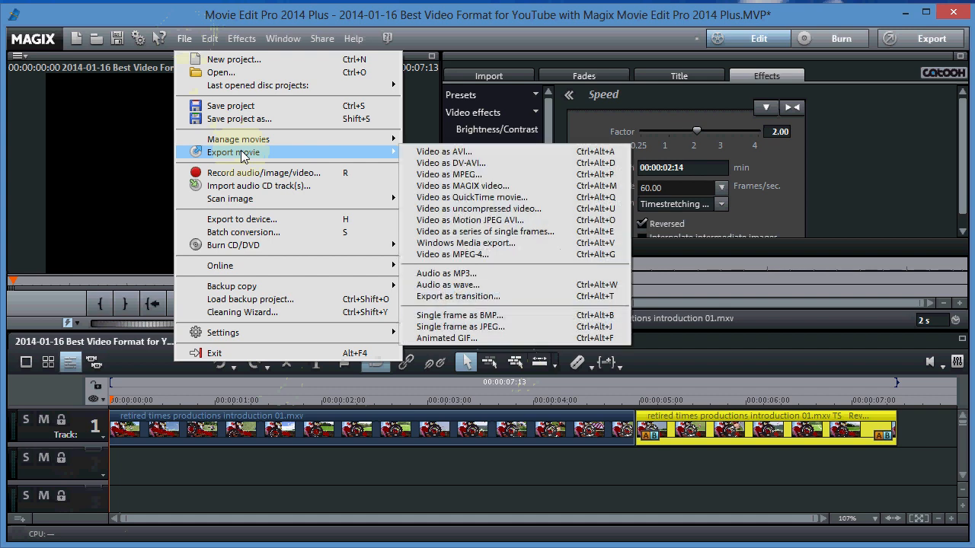
pyautogui.moveTo(453, 255)
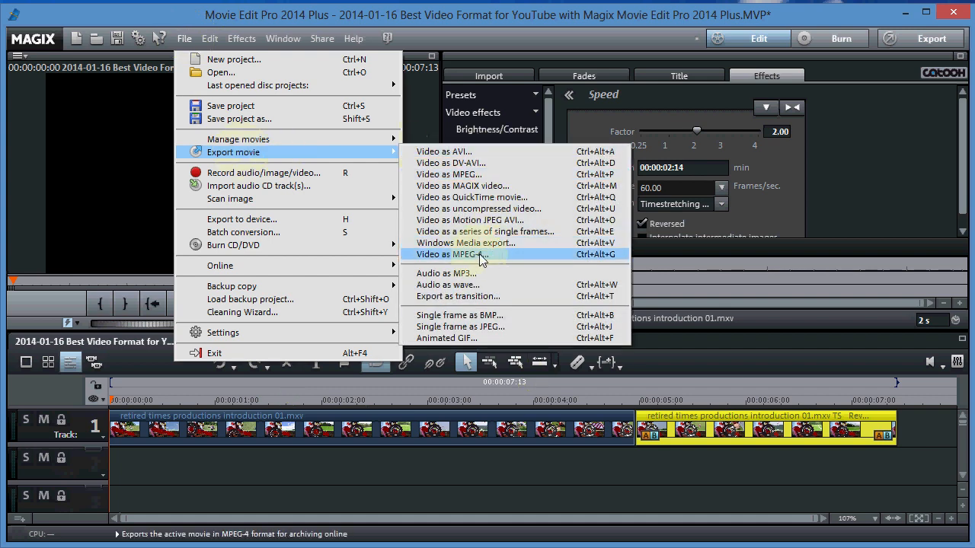
# - Export only the selected timeline range as an MPEG-4 video
pyautogui.click(453, 254)
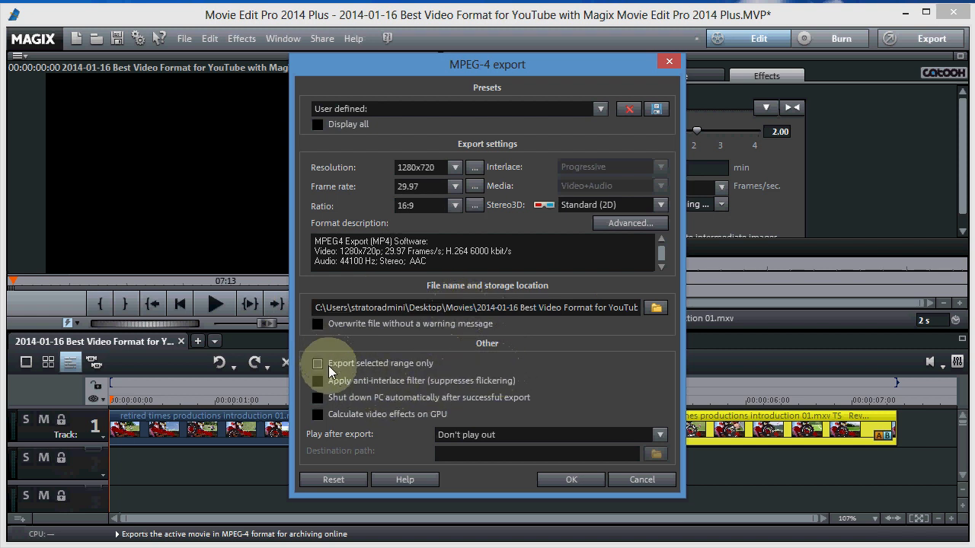
pyautogui.click(317, 362)
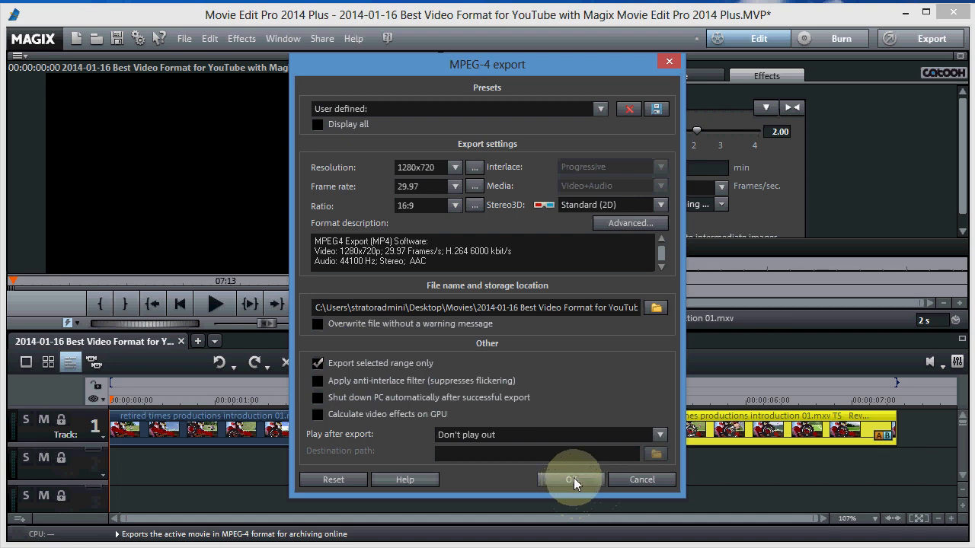
pyautogui.click(571, 479)
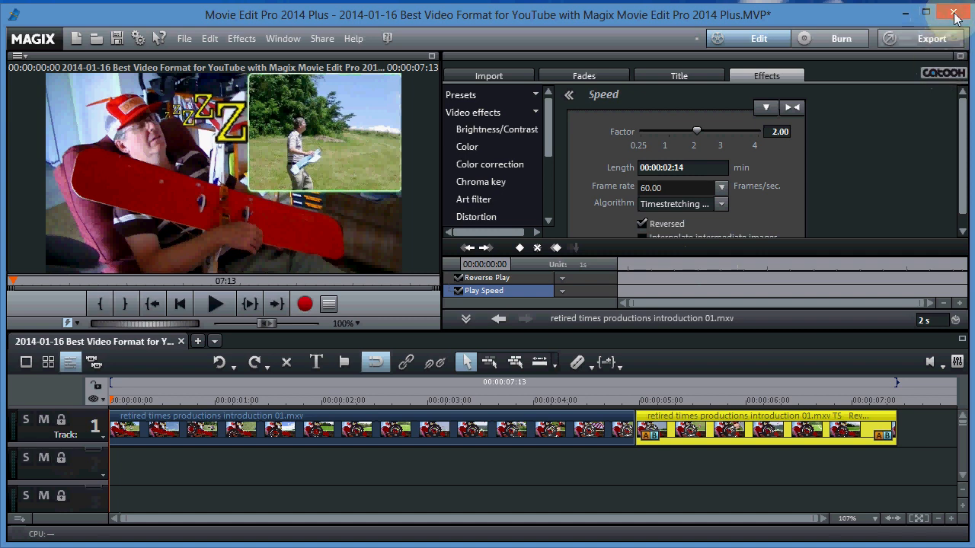
pyautogui.moveTo(954, 15)
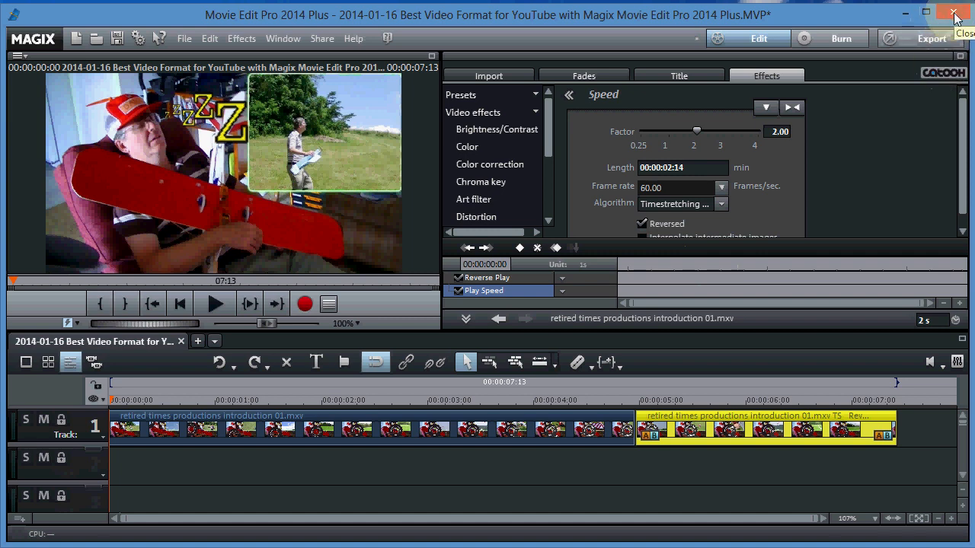
# - Close the editor and save the project when prompted
pyautogui.click(954, 14)
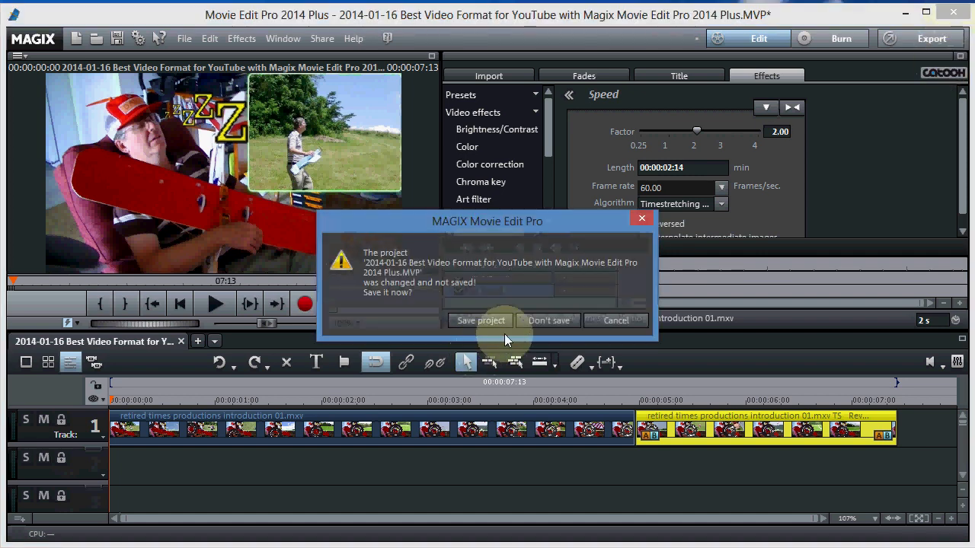
pyautogui.click(548, 320)
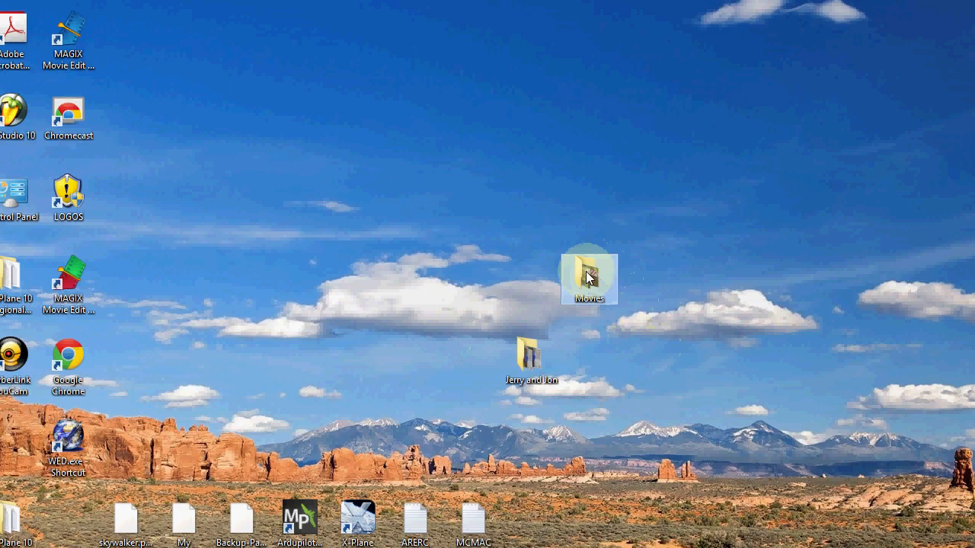
# - Browse the desktop Movies folder down to the exported 2014-01-16 Best Video Format MP4
pyautogui.doubleClick(588, 278)
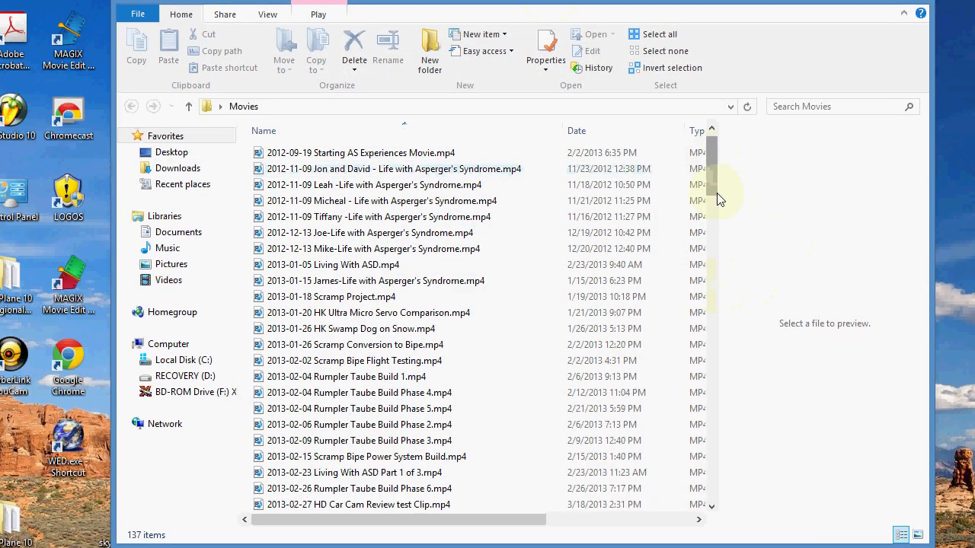
pyautogui.scroll(-3)
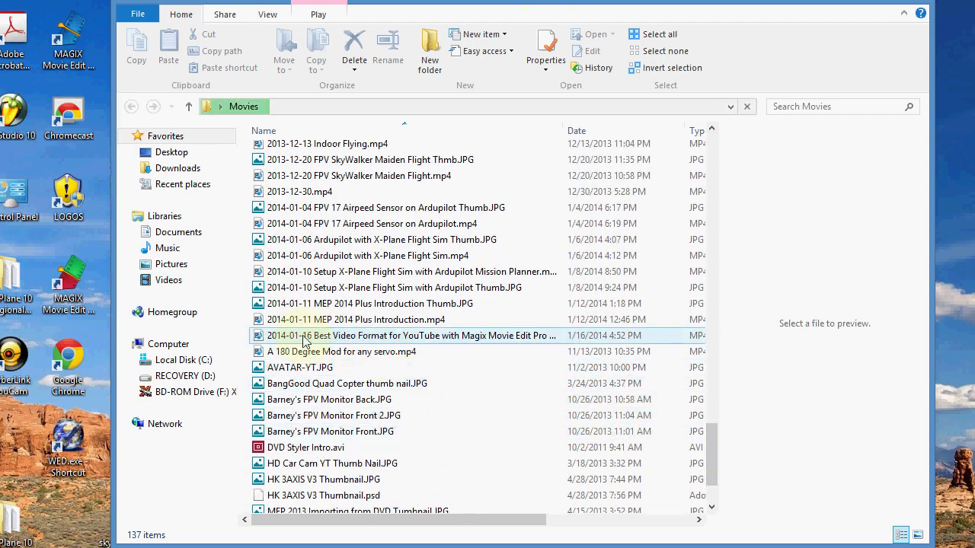
pyautogui.moveTo(556, 338)
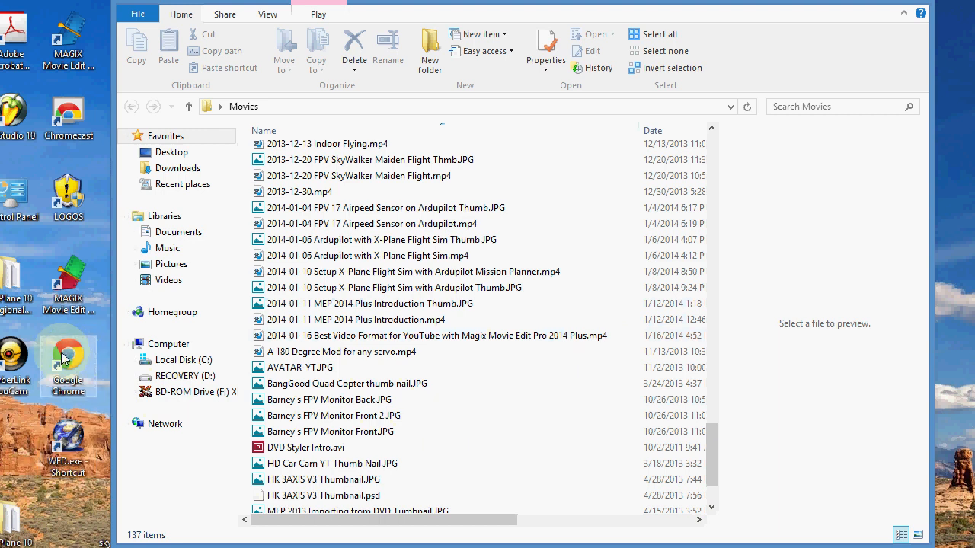
pyautogui.moveTo(69, 354)
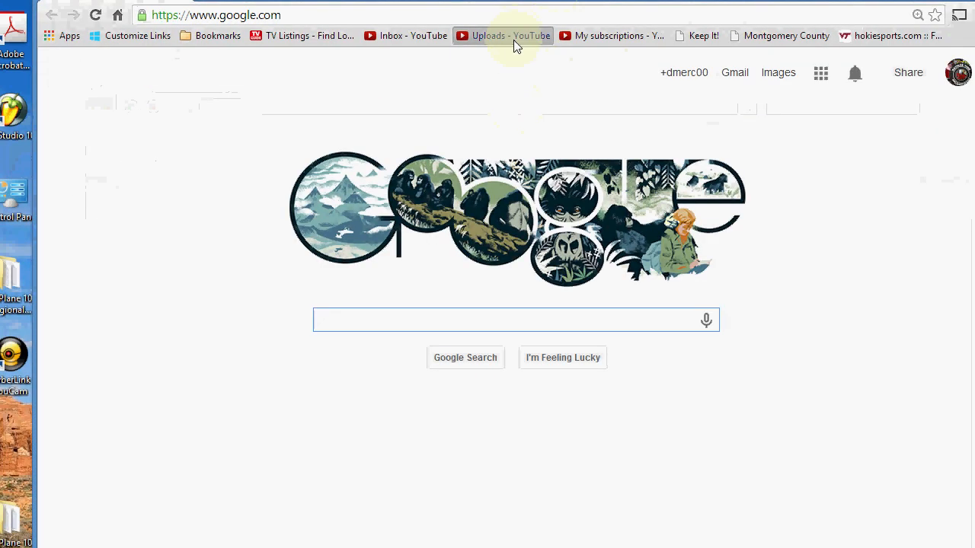
# - Go to the channel's Uploads list and start a new video upload
pyautogui.click(503, 37)
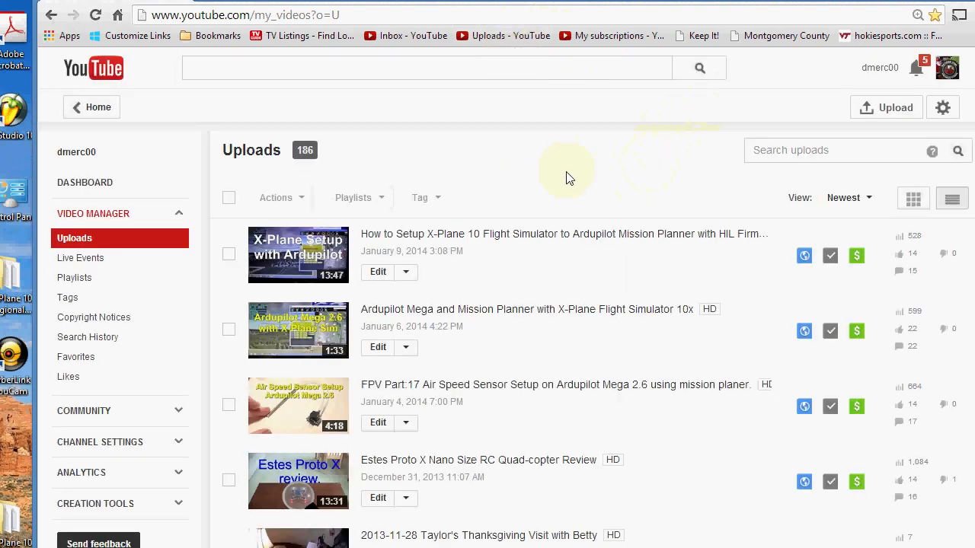
pyautogui.moveTo(887, 107)
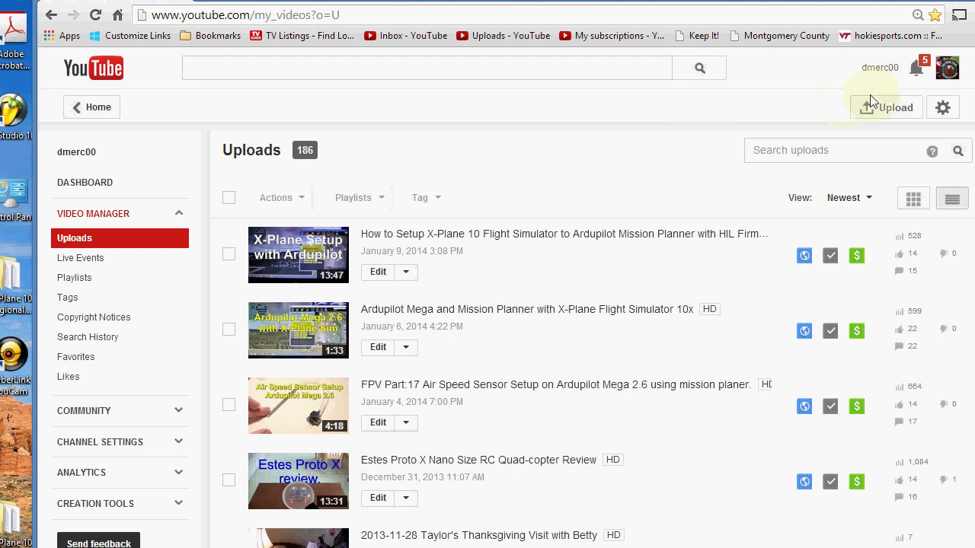
pyautogui.click(887, 106)
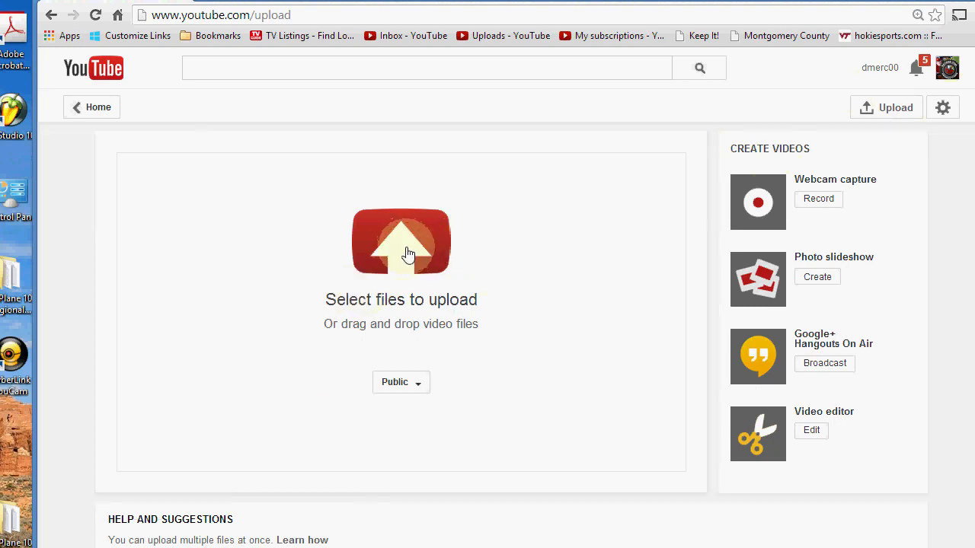
# - Select the 2014-01-16 Best Video Format MP4 from Desktop > Movies to start uploading
pyautogui.click(401, 240)
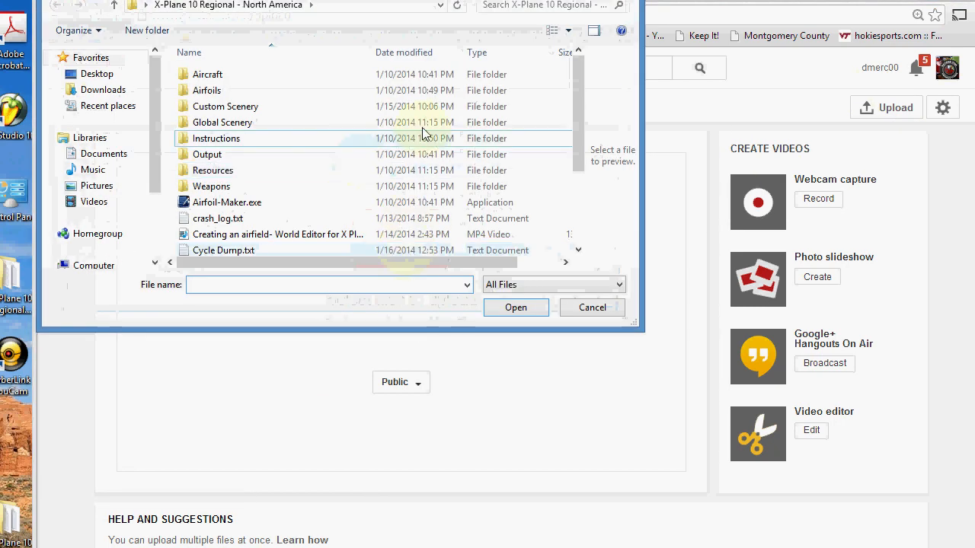
pyautogui.click(98, 73)
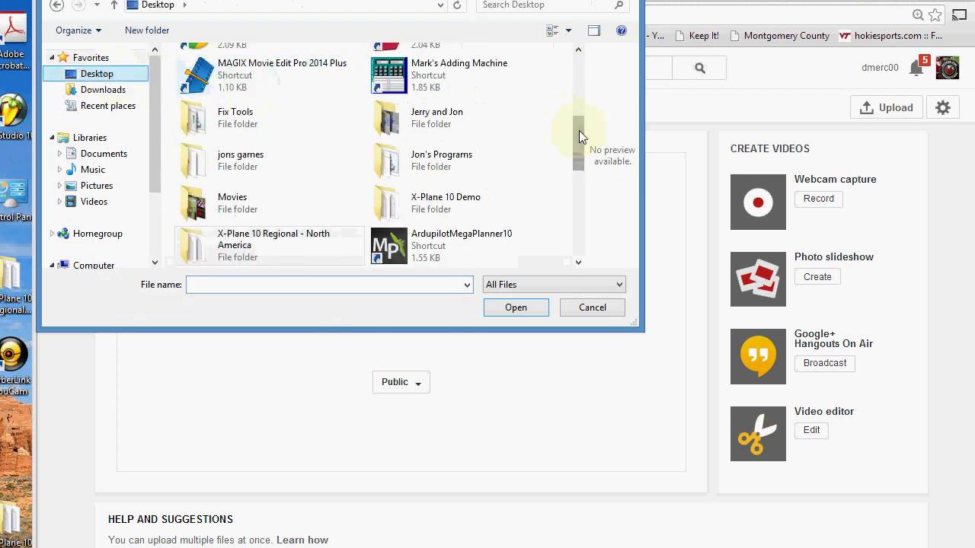
pyautogui.doubleClick(231, 201)
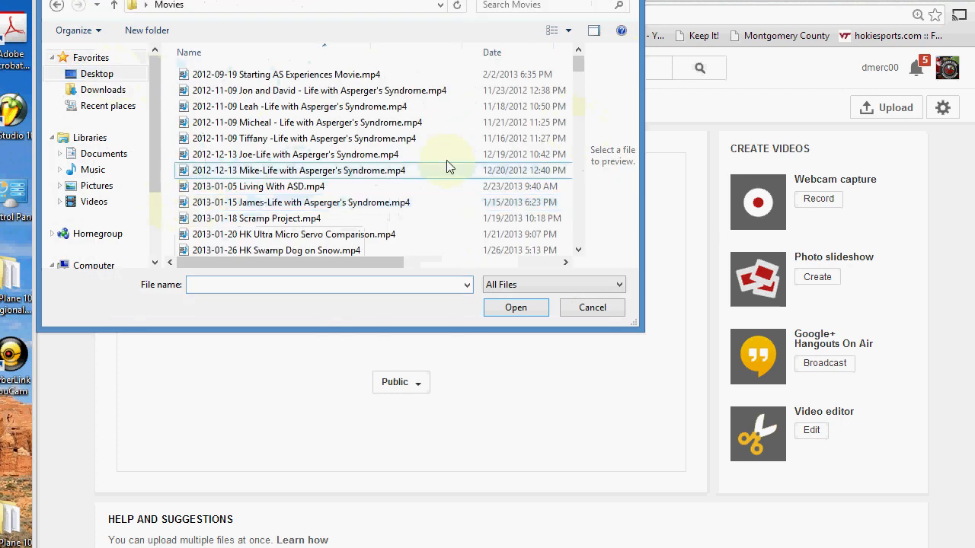
pyautogui.scroll(-3)
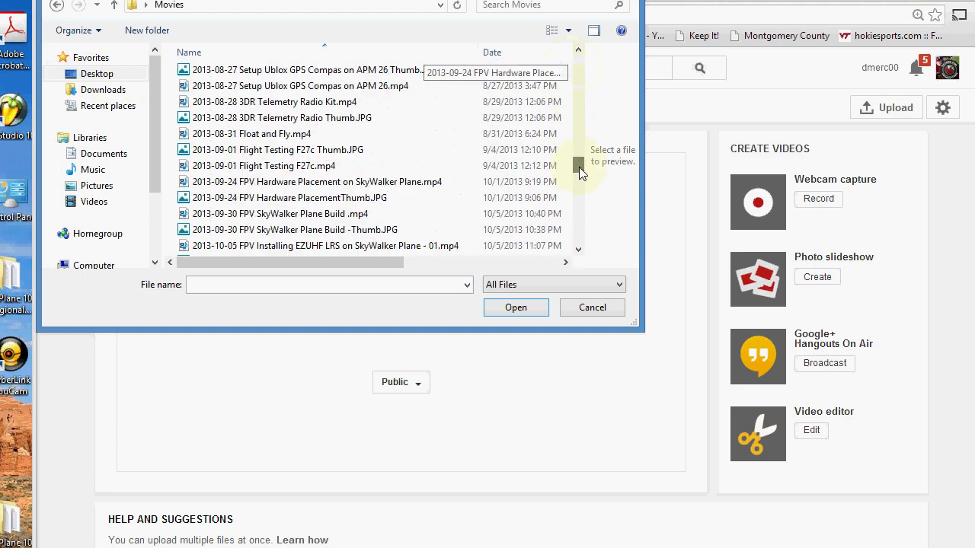
pyautogui.scroll(-3)
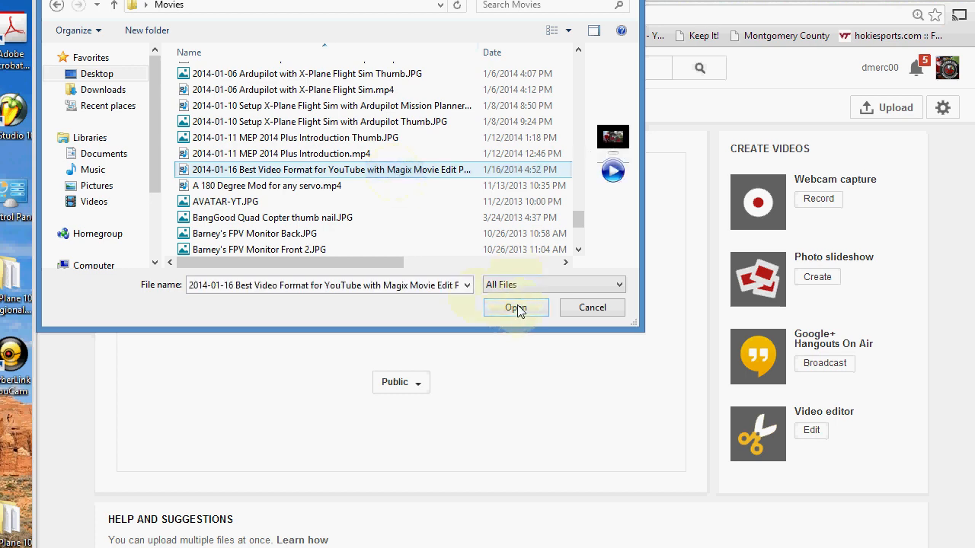
pyautogui.click(515, 308)
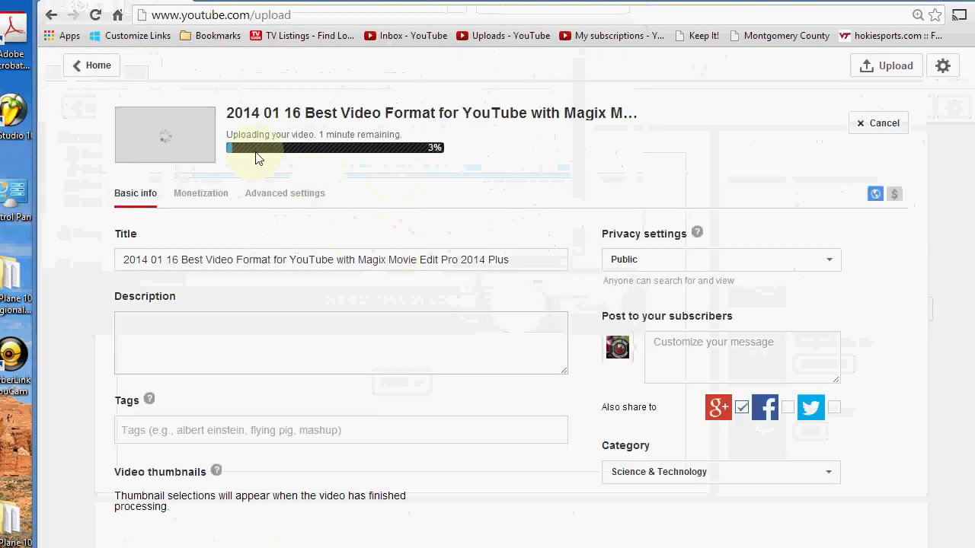